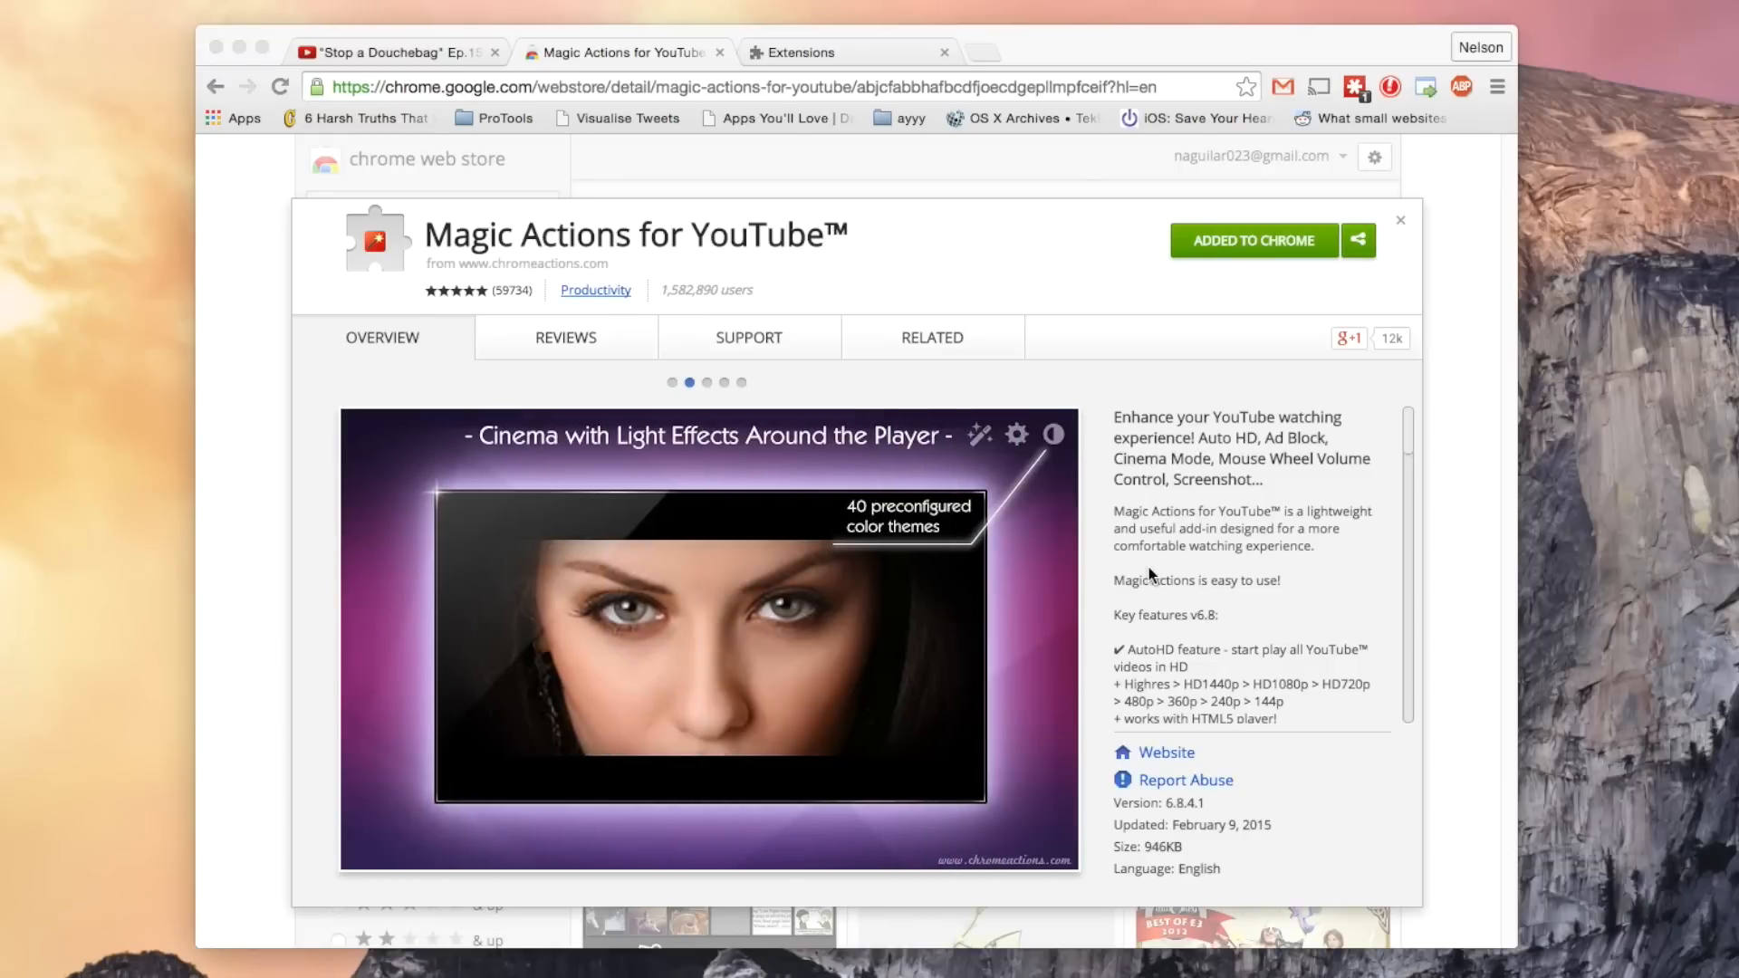
pyautogui.moveTo(744, 344)
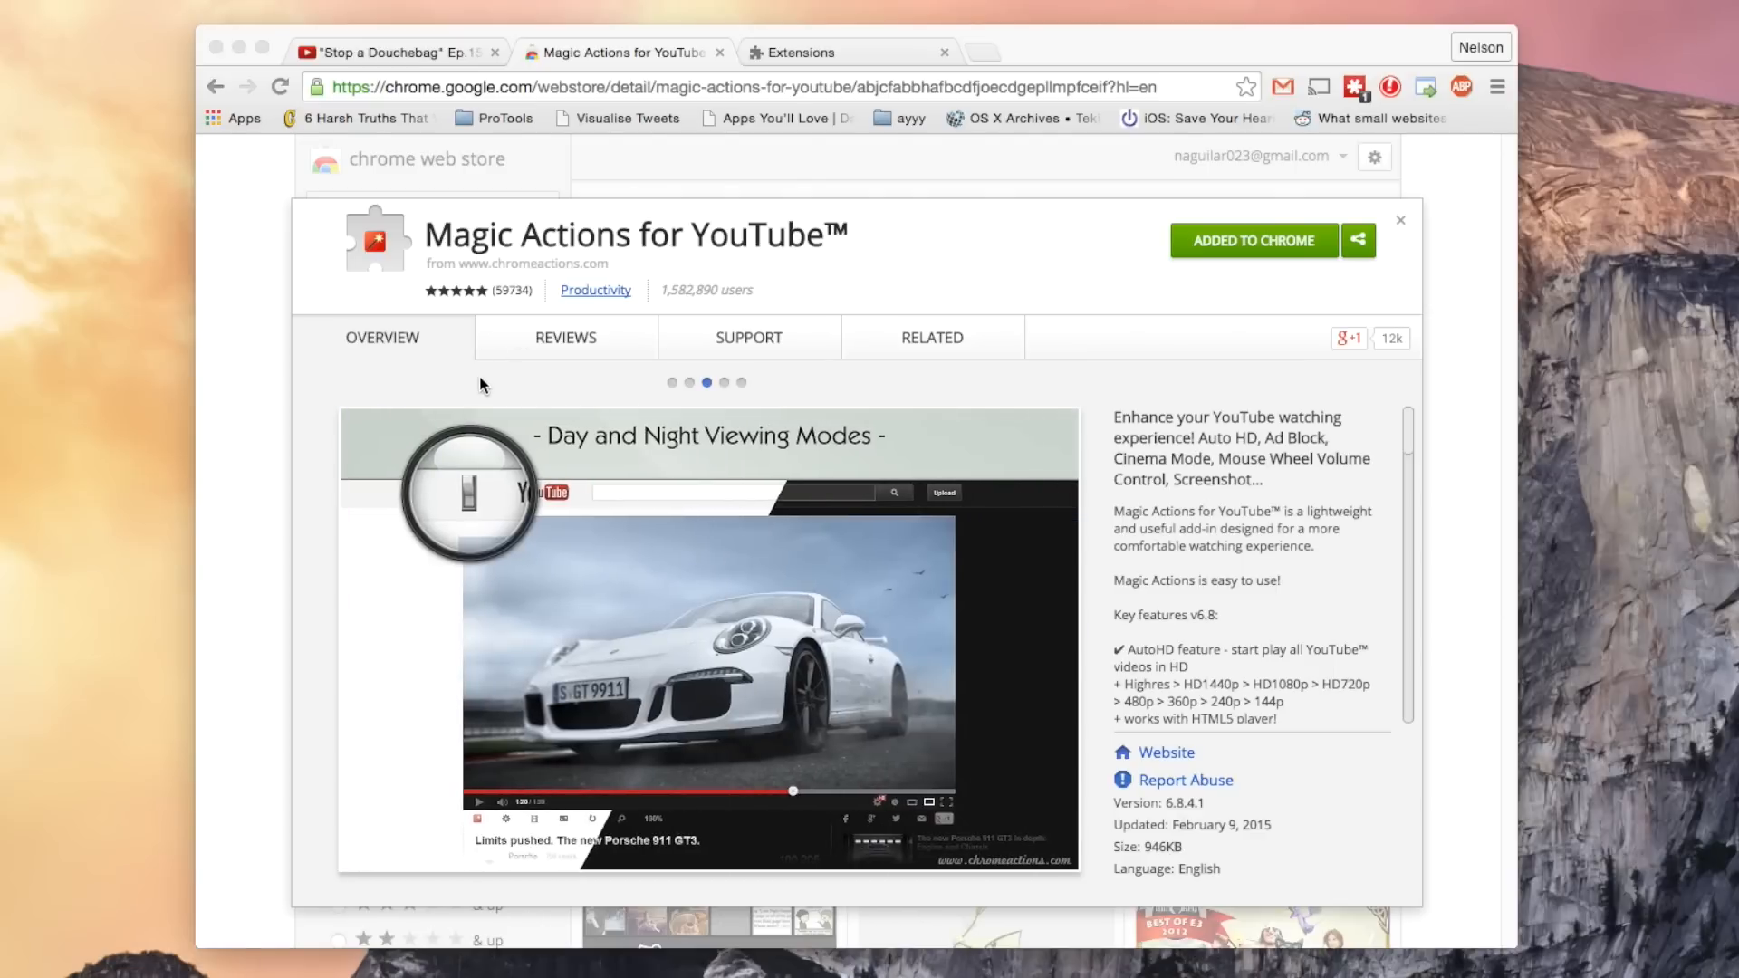
pyautogui.moveTo(748, 353)
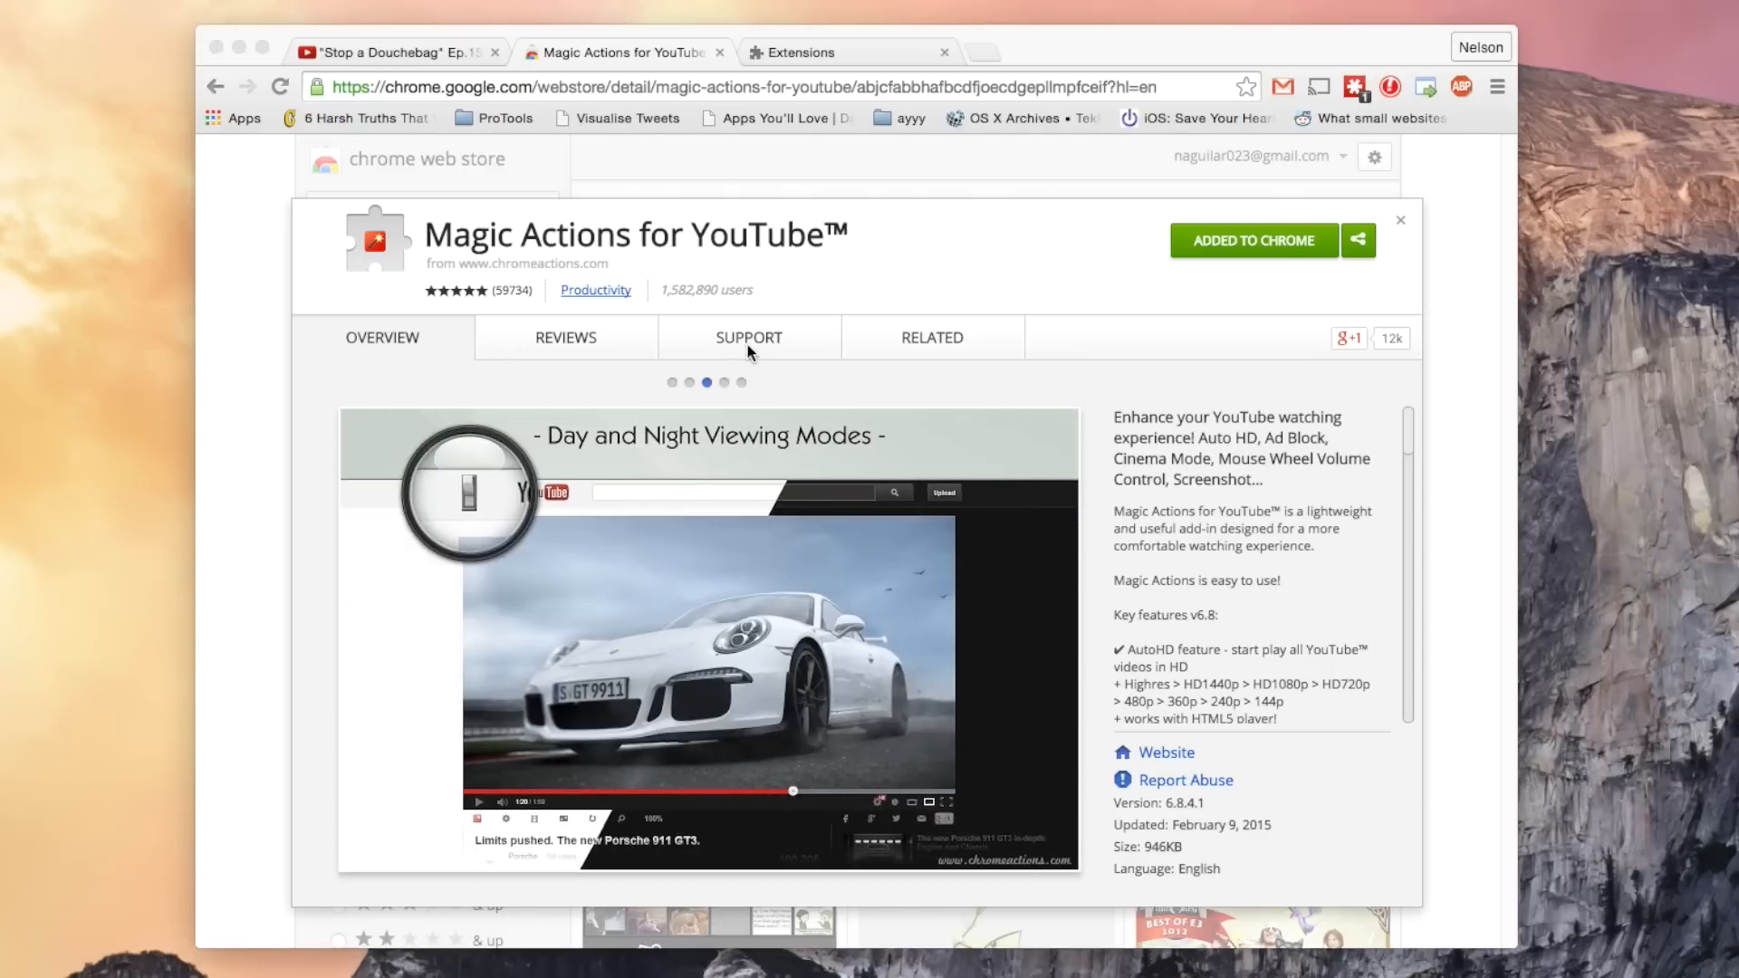
# Play the Magic Stickers video and raise its Magic Actions volume from 66% to 100%.
pyautogui.click(393, 53)
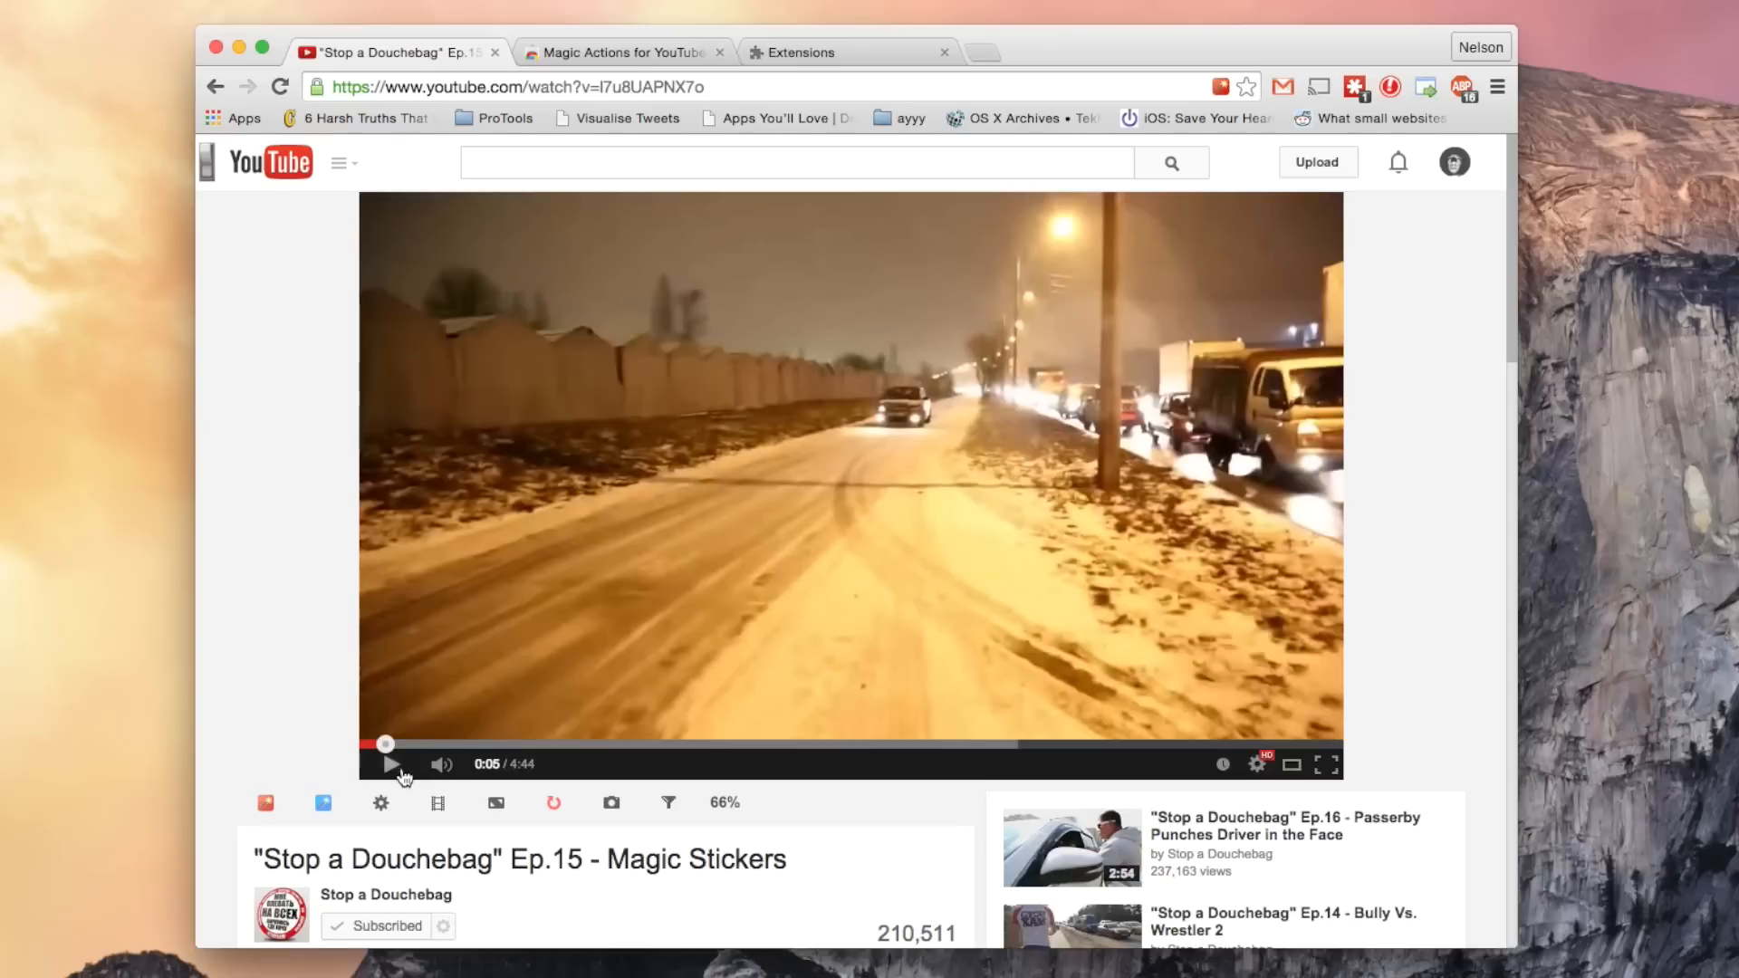
pyautogui.click(390, 765)
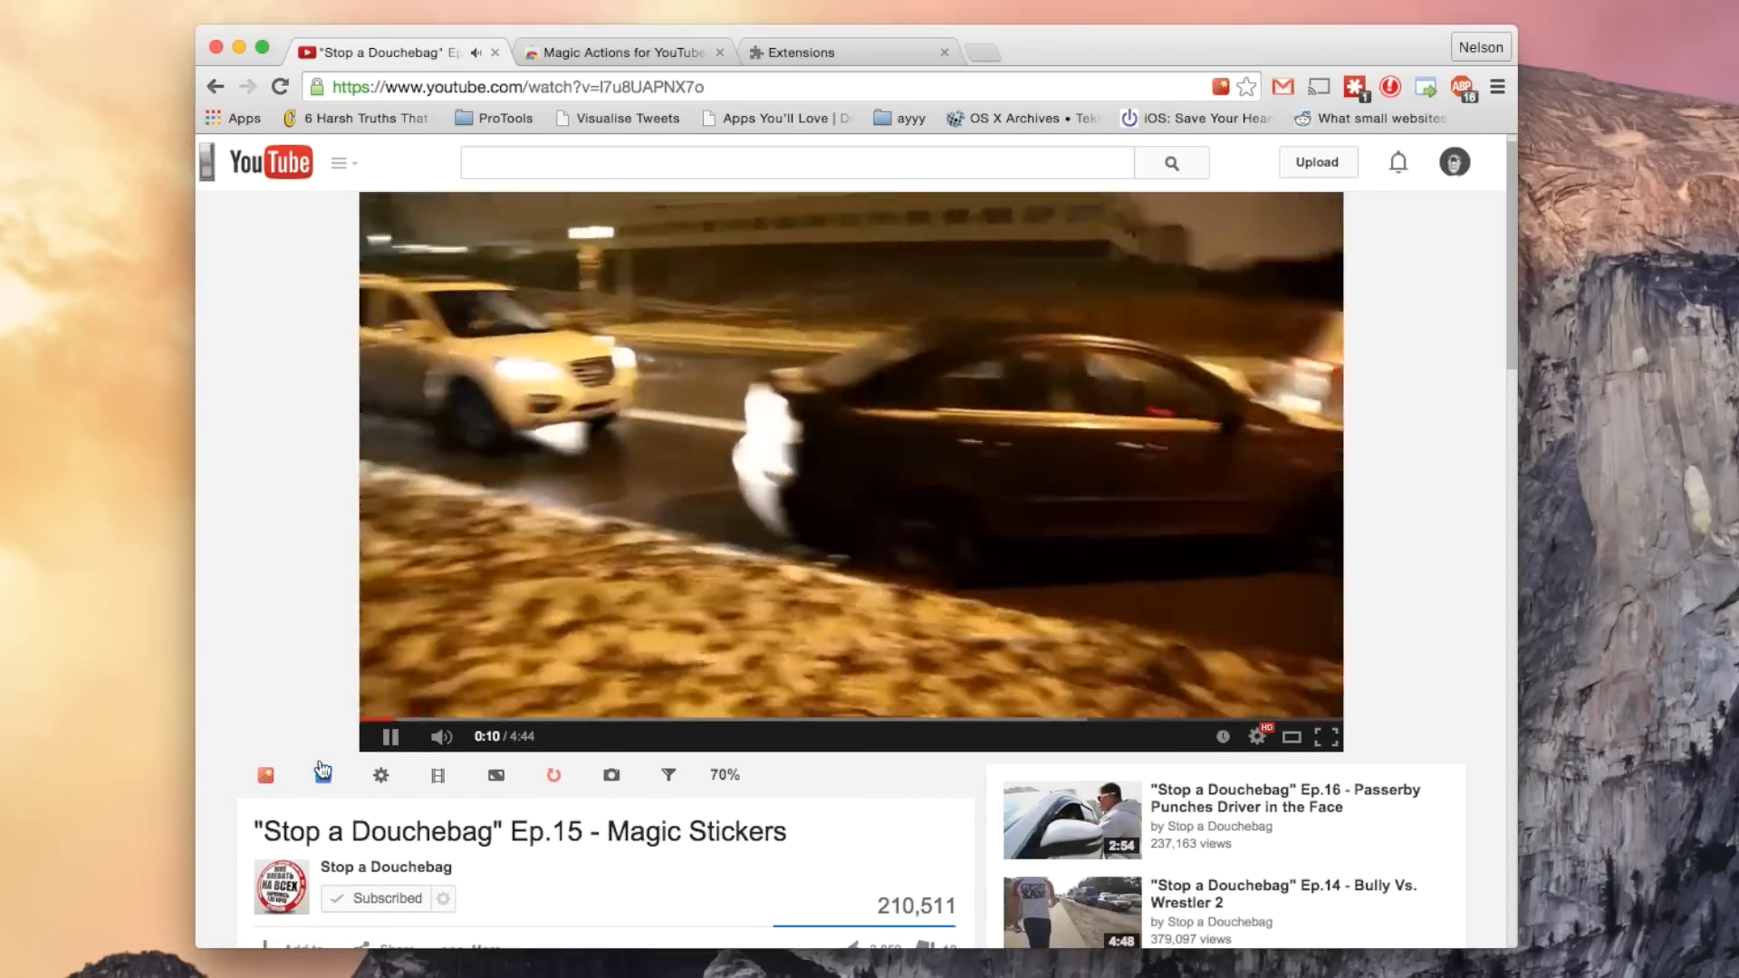
pyautogui.click(265, 774)
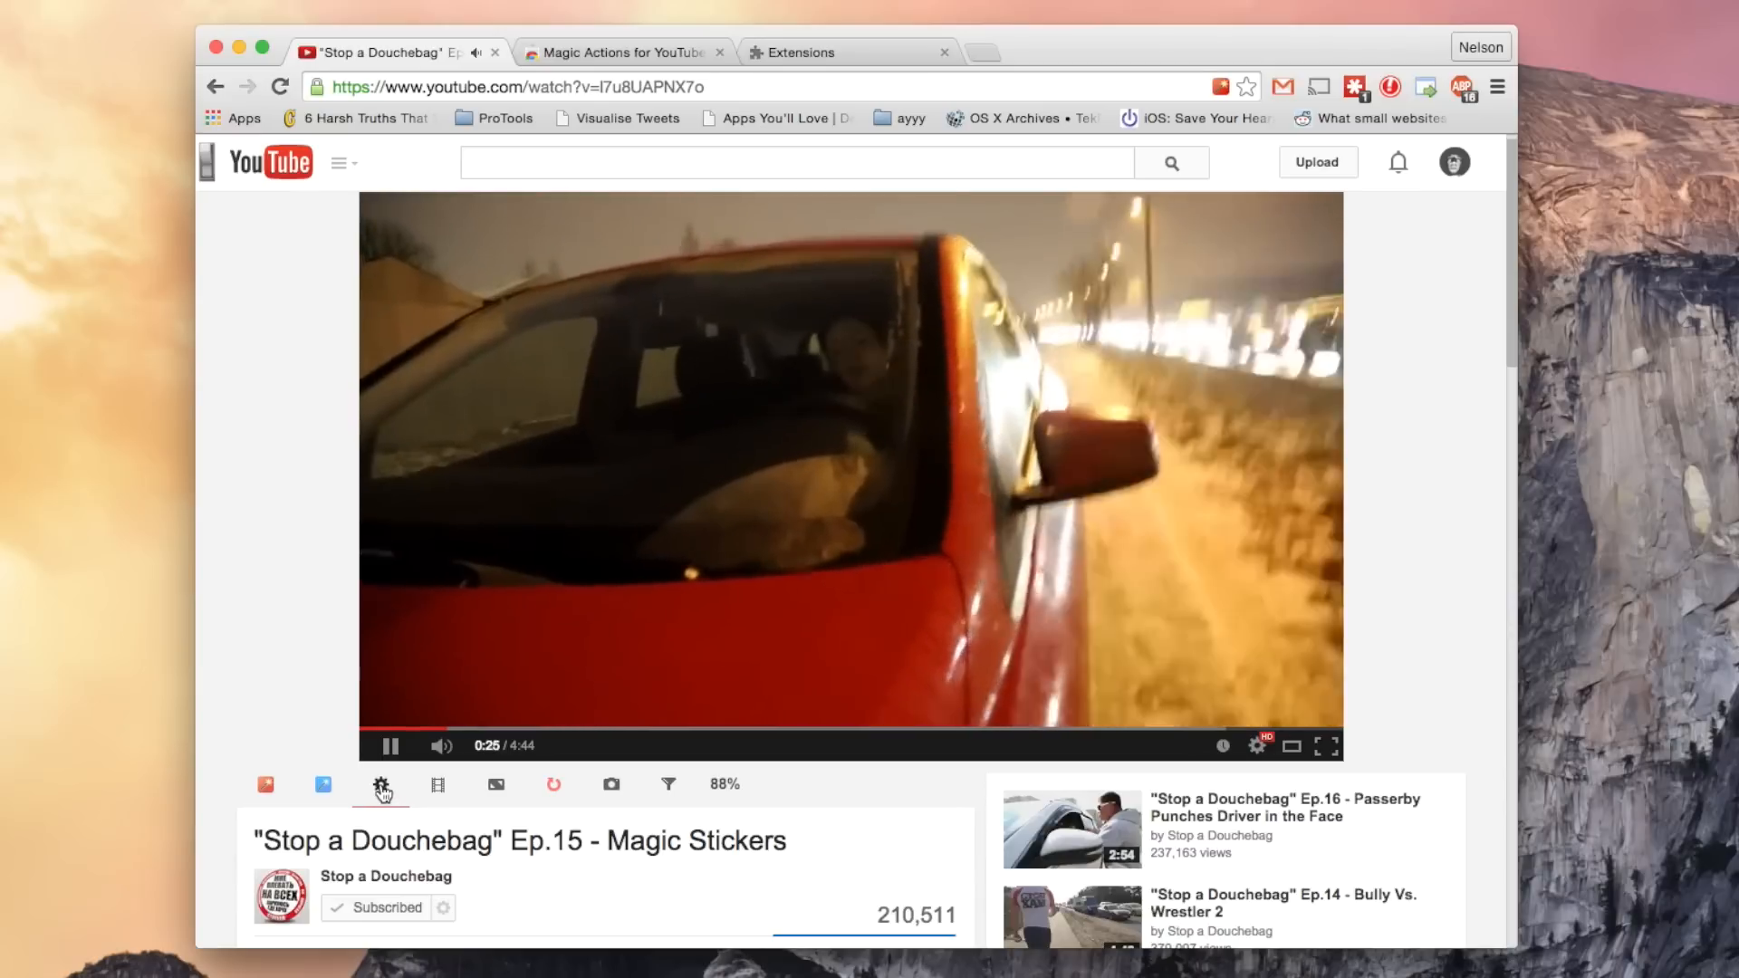
pyautogui.moveTo(380, 790)
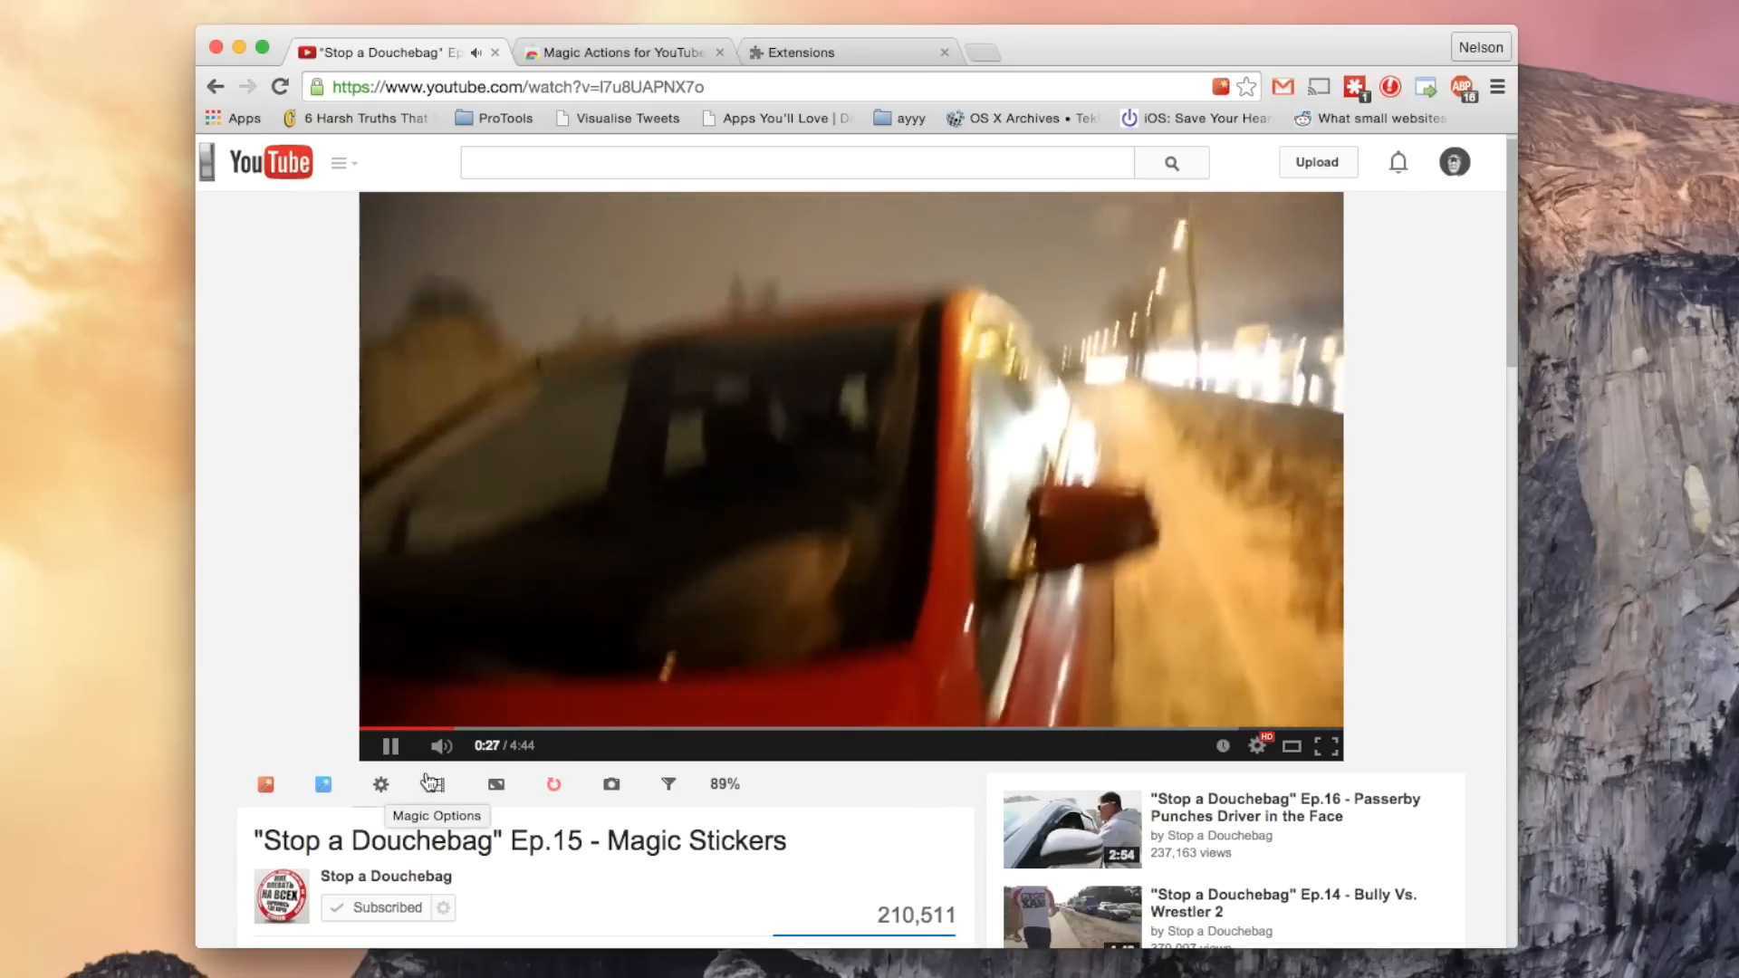
pyautogui.moveTo(436, 784)
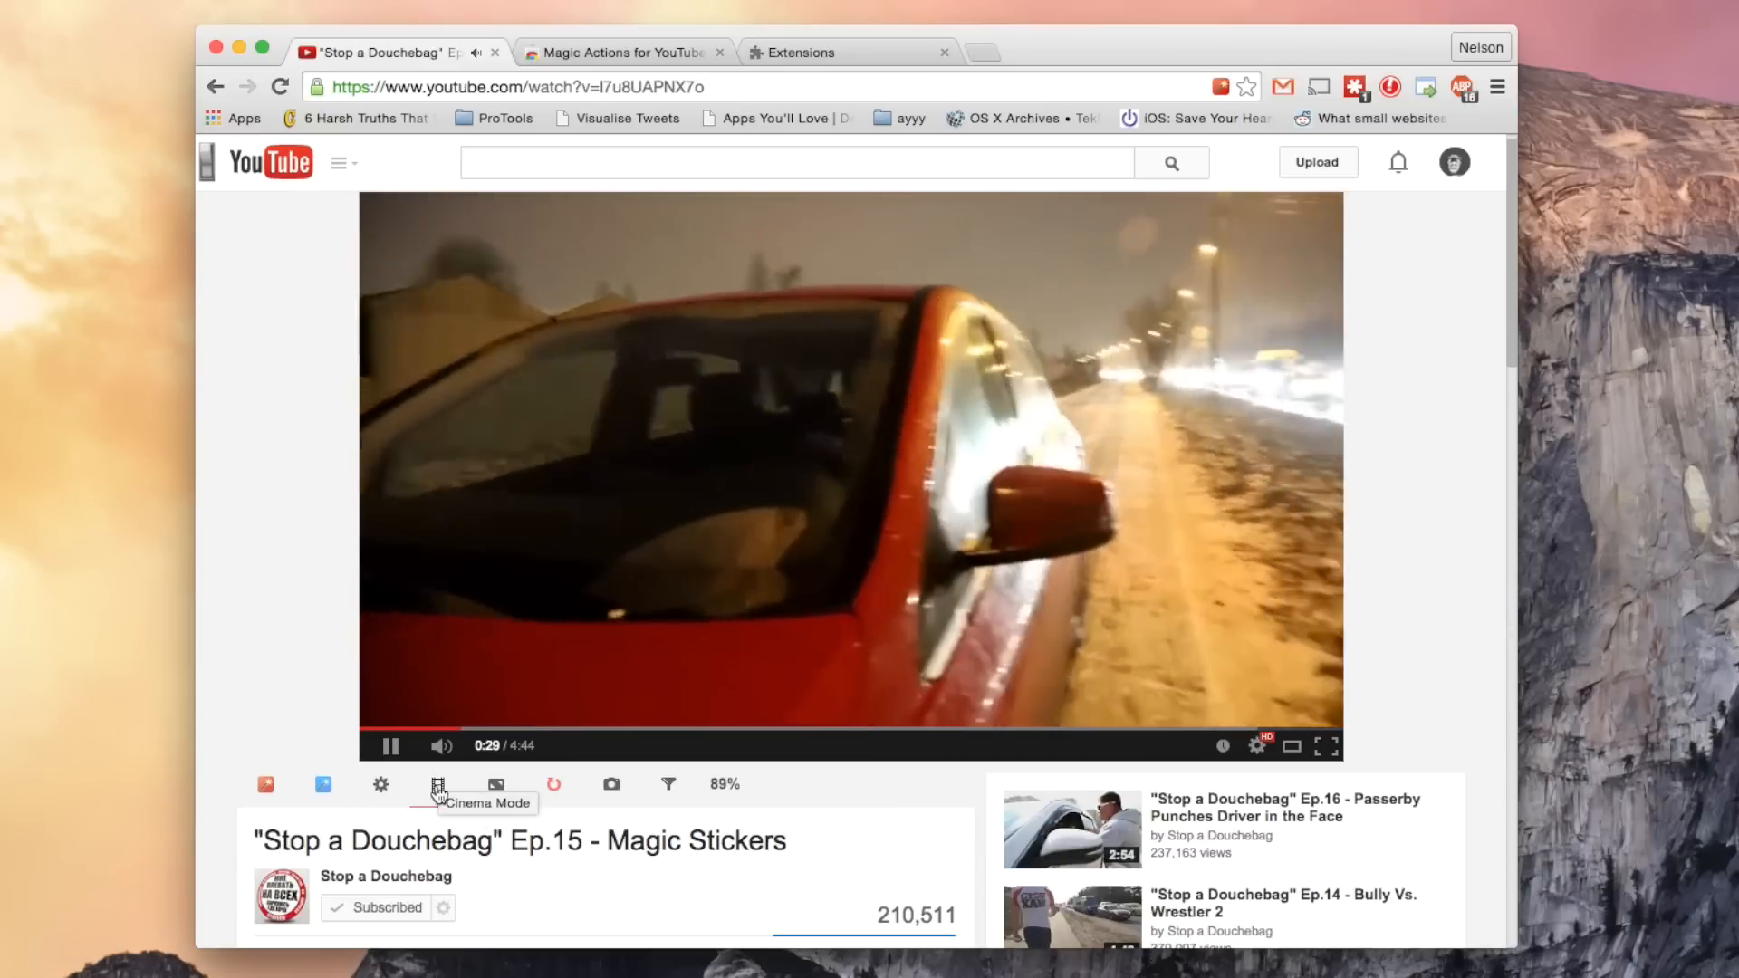
pyautogui.click(438, 785)
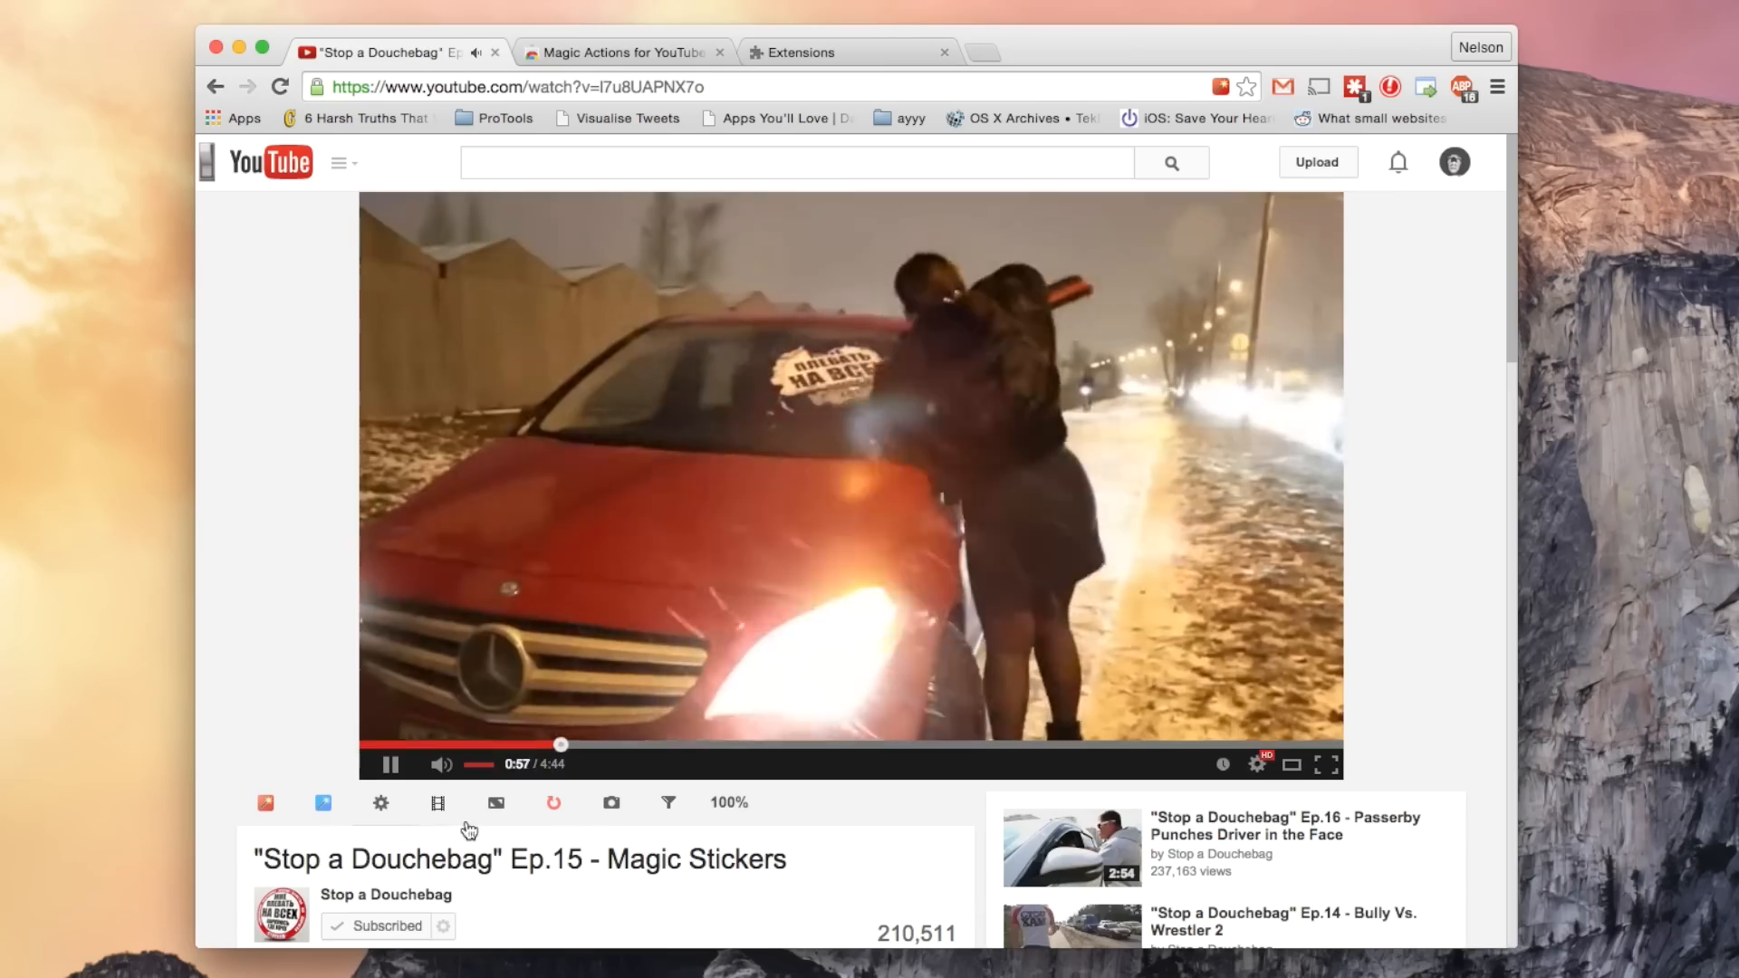
pyautogui.click(1326, 765)
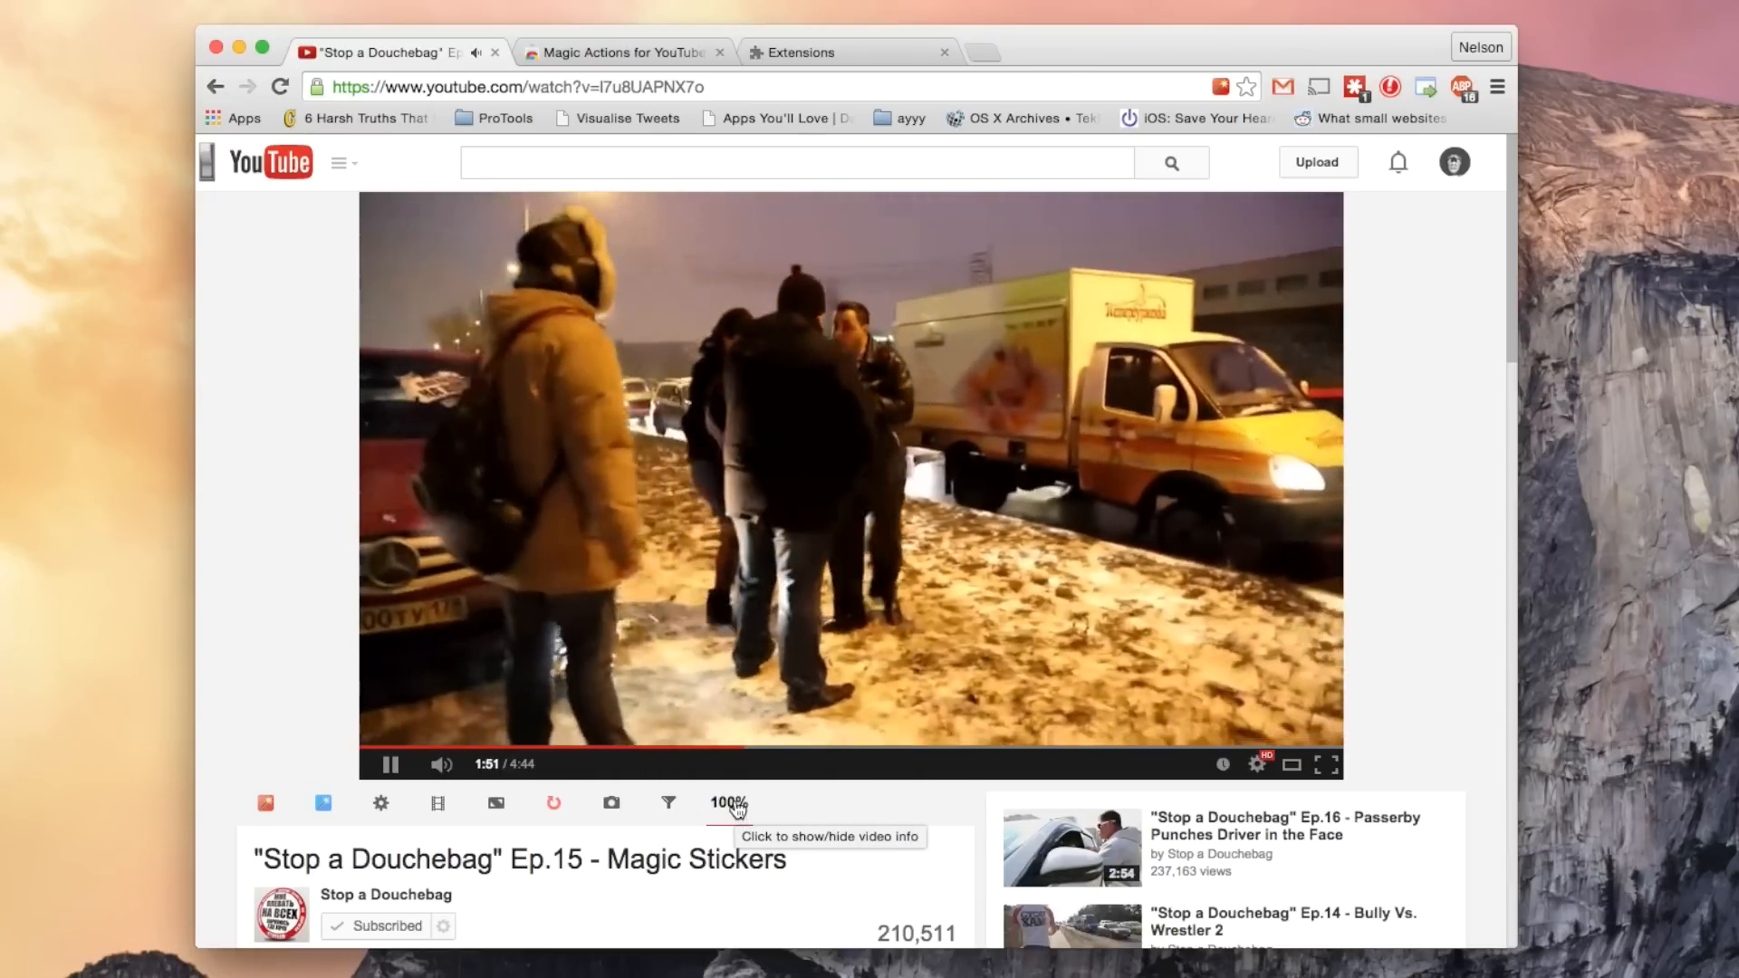
pyautogui.click(728, 803)
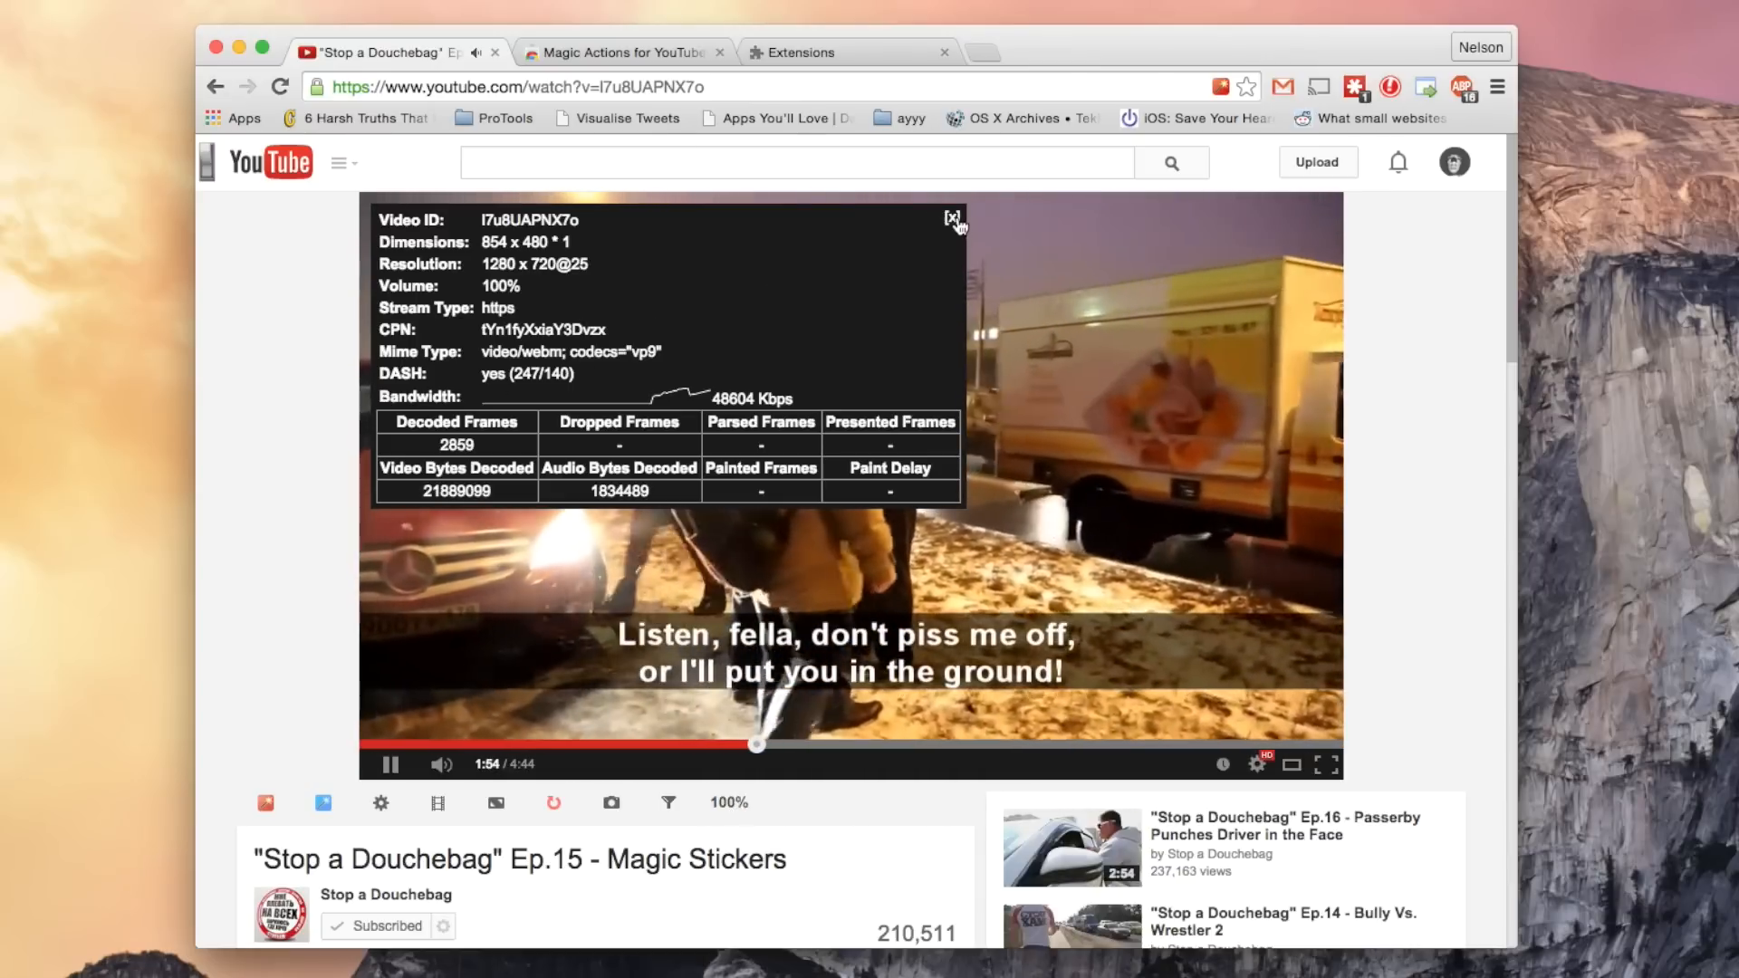
pyautogui.click(951, 219)
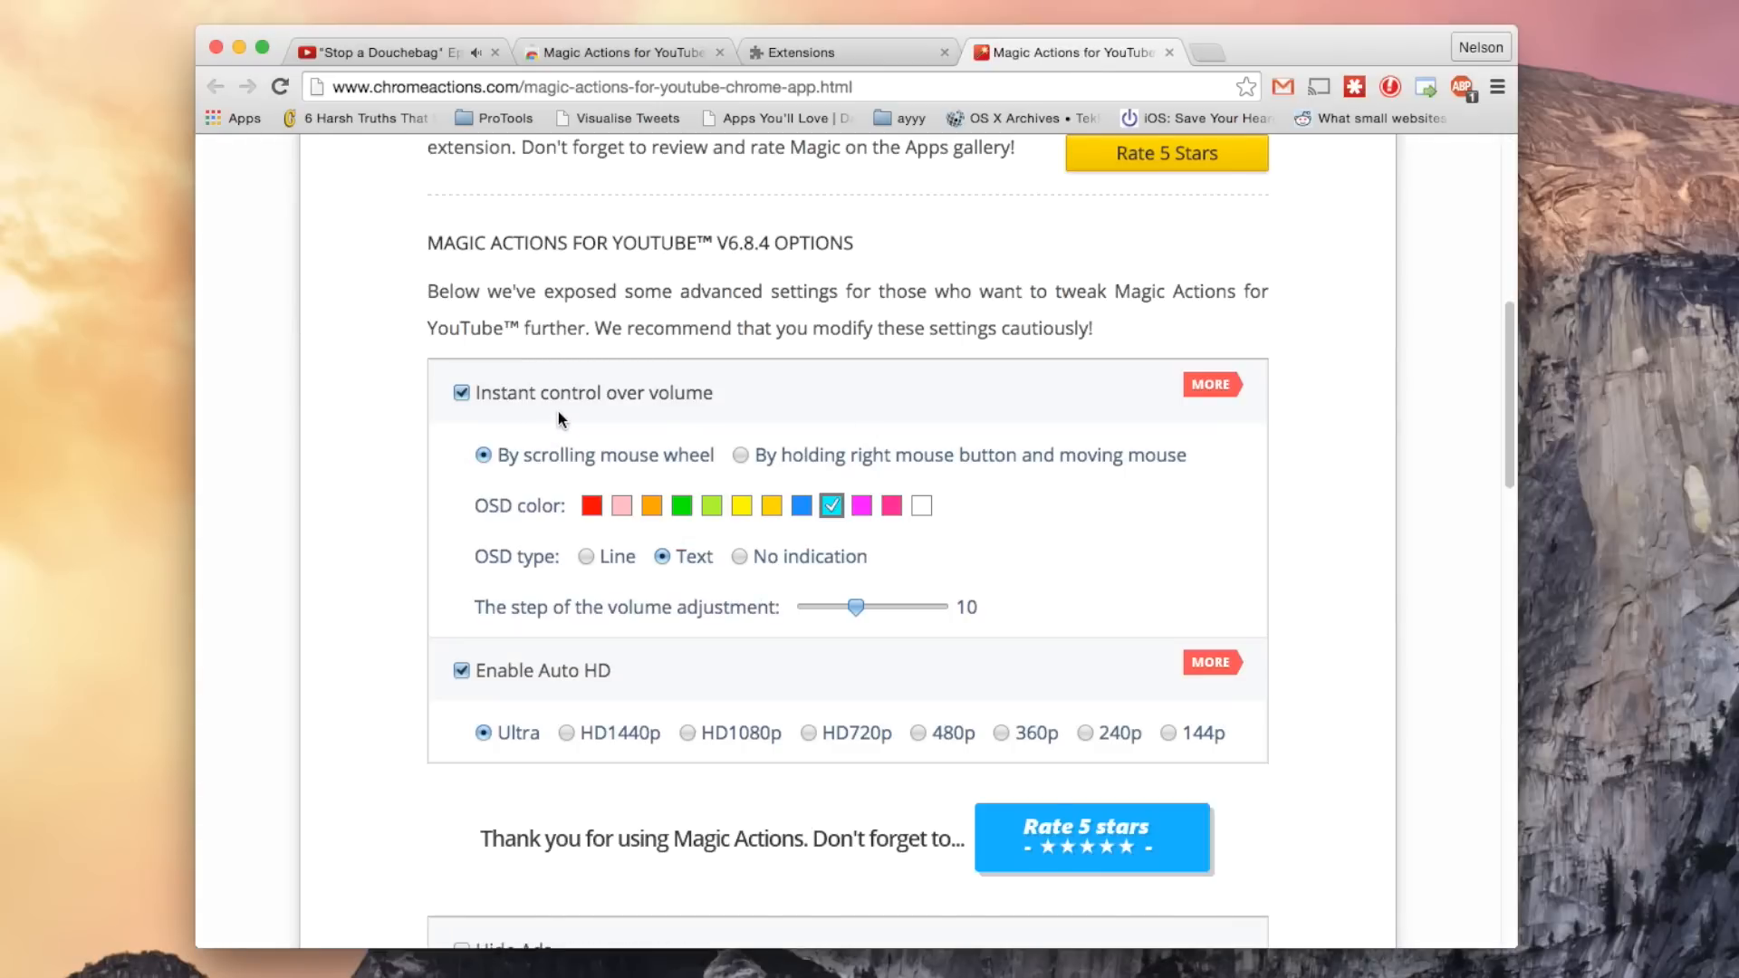
pyautogui.moveTo(567, 417)
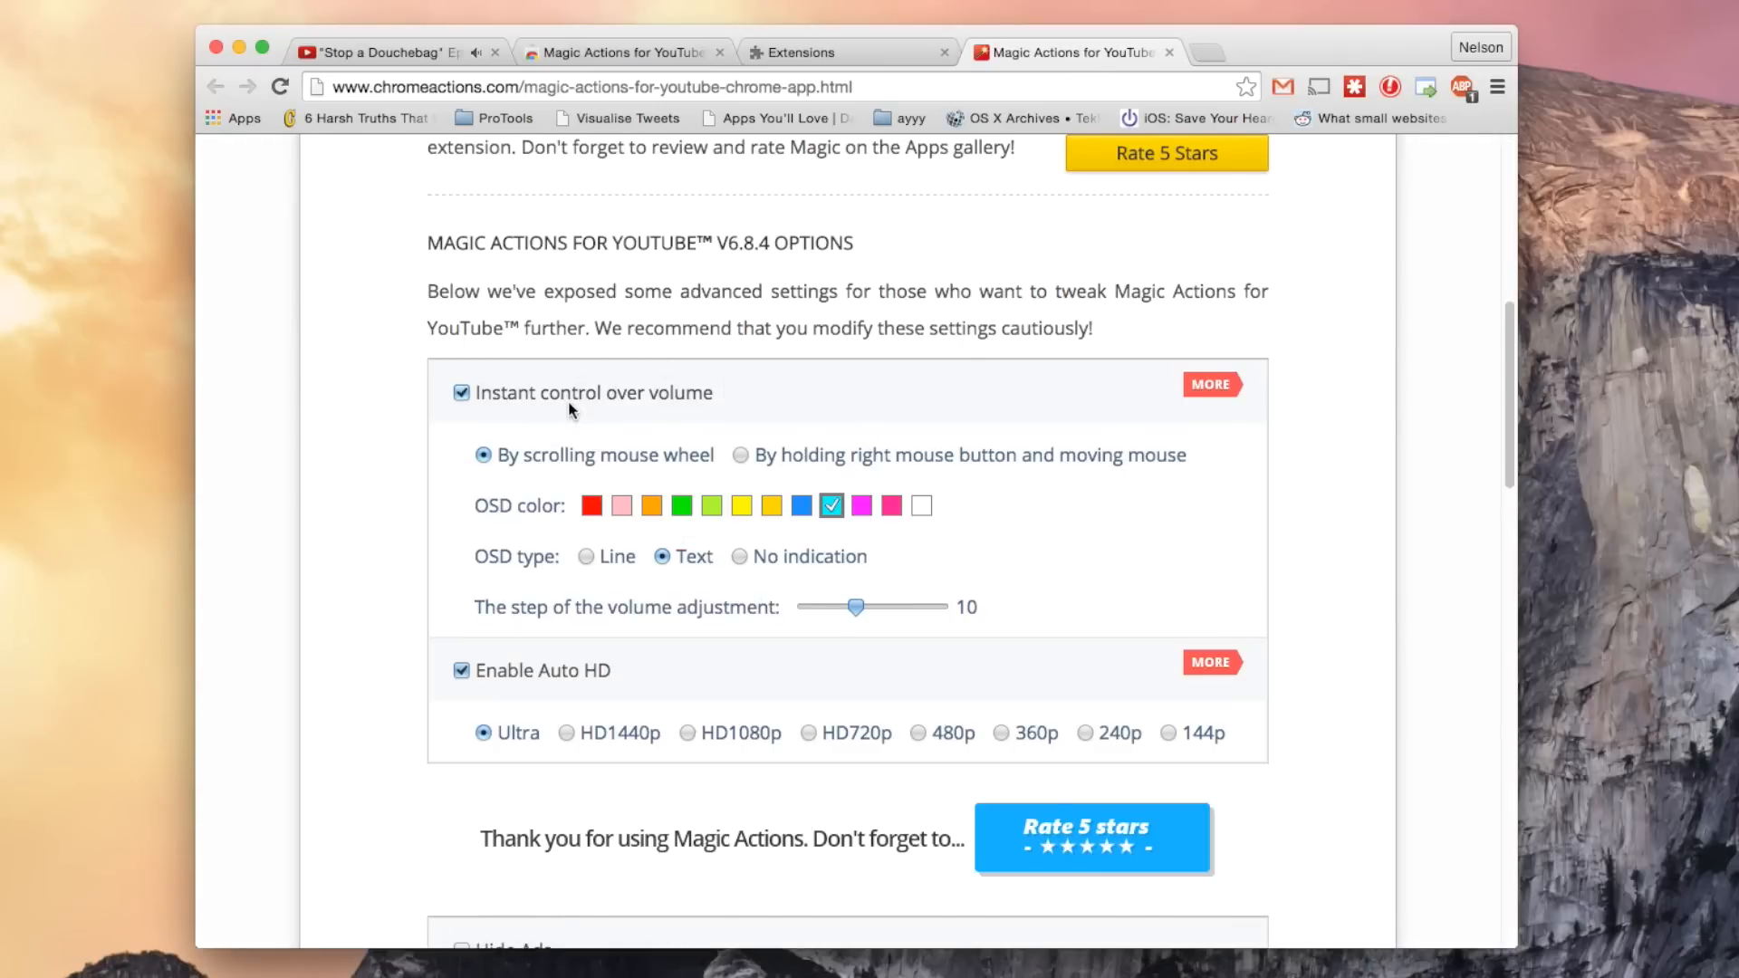
# Scroll the options page through the volume, Auto HD, Cinema, Auto Replay and Comments sections.
pyautogui.scroll(-3)
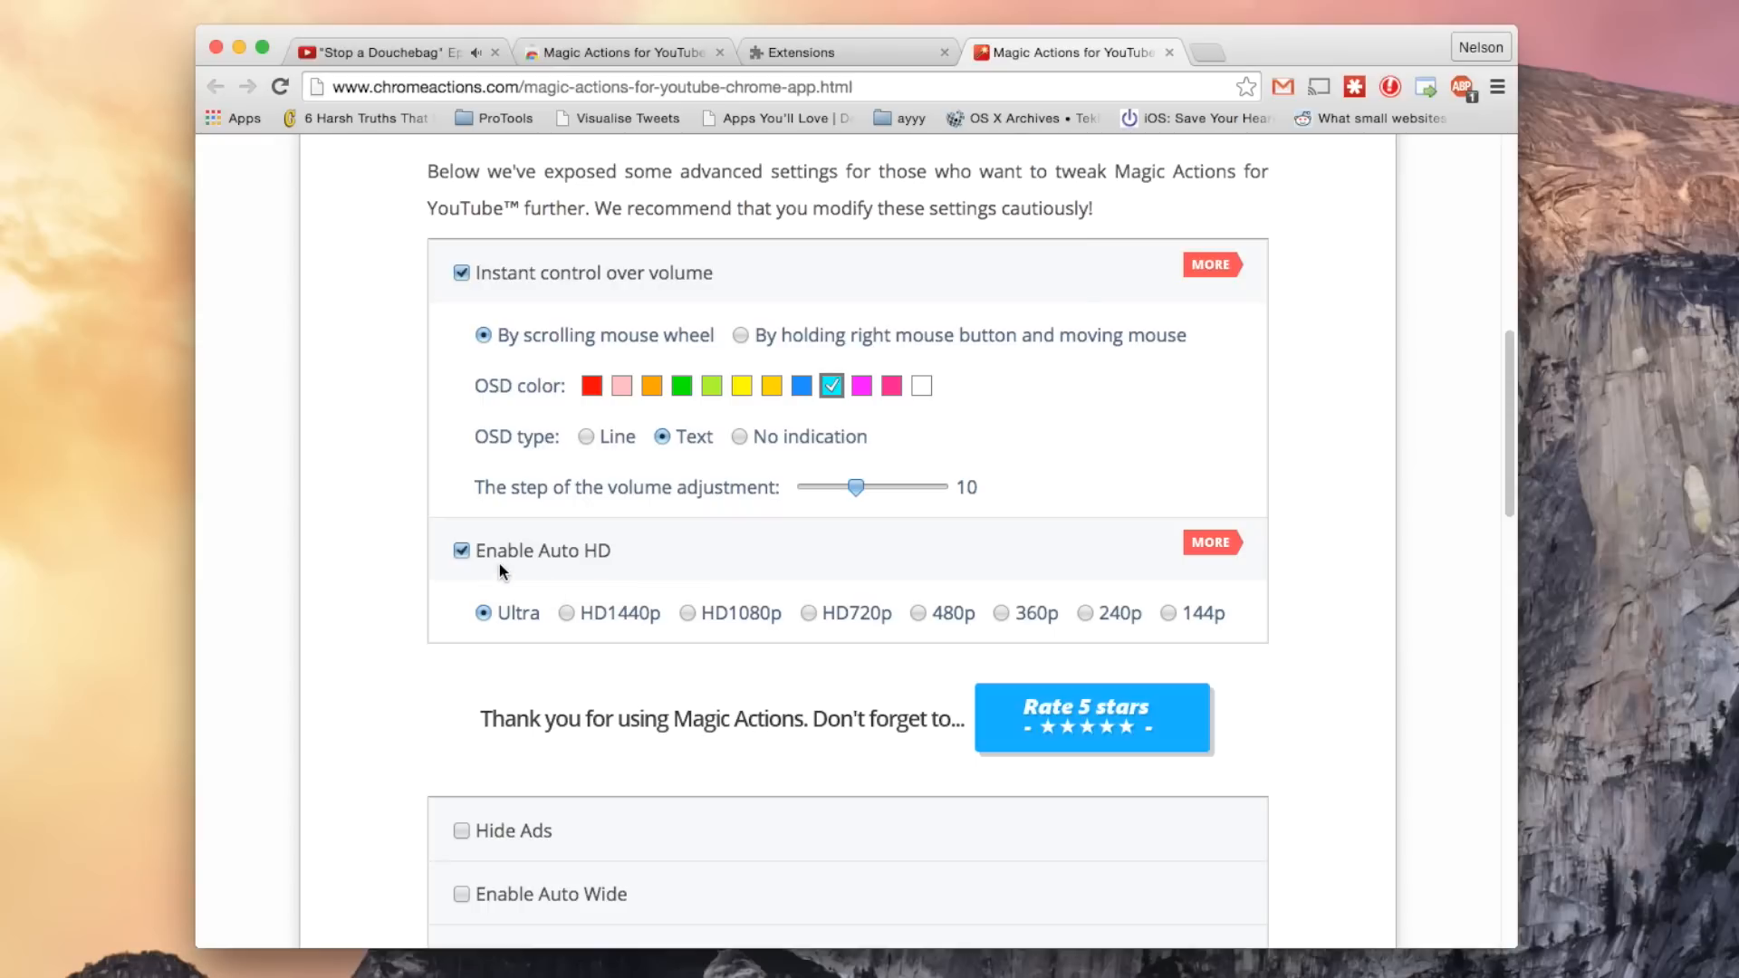
pyautogui.moveTo(652, 551)
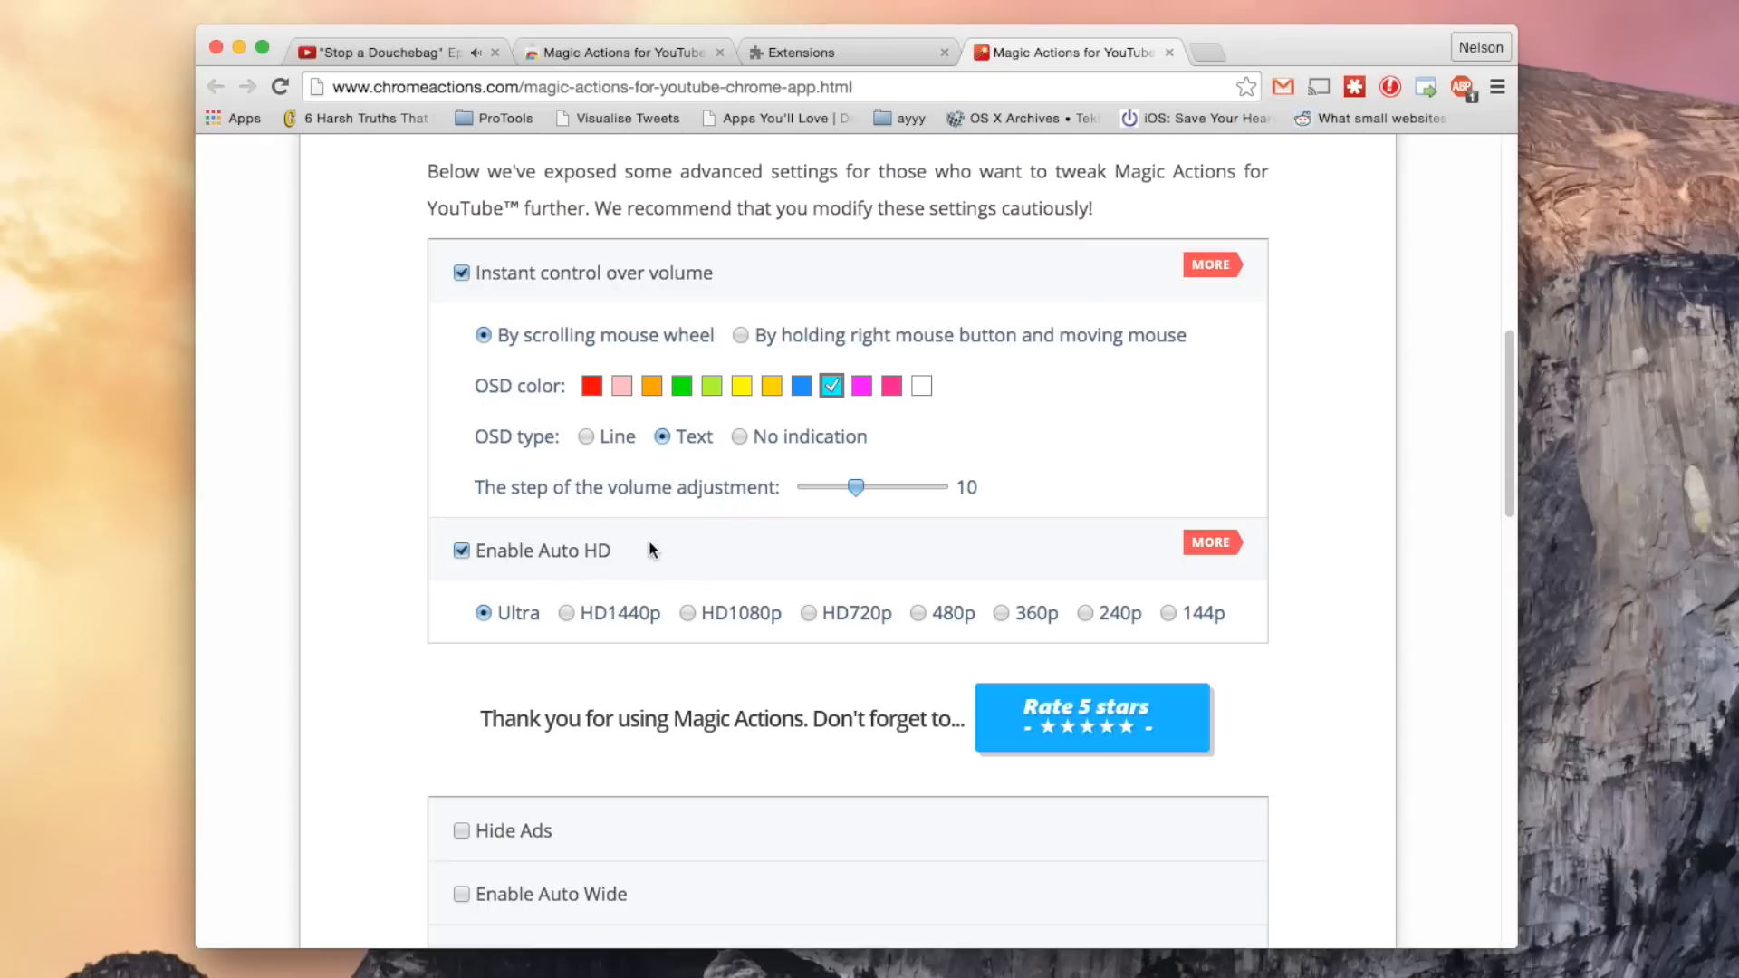
pyautogui.scroll(-3)
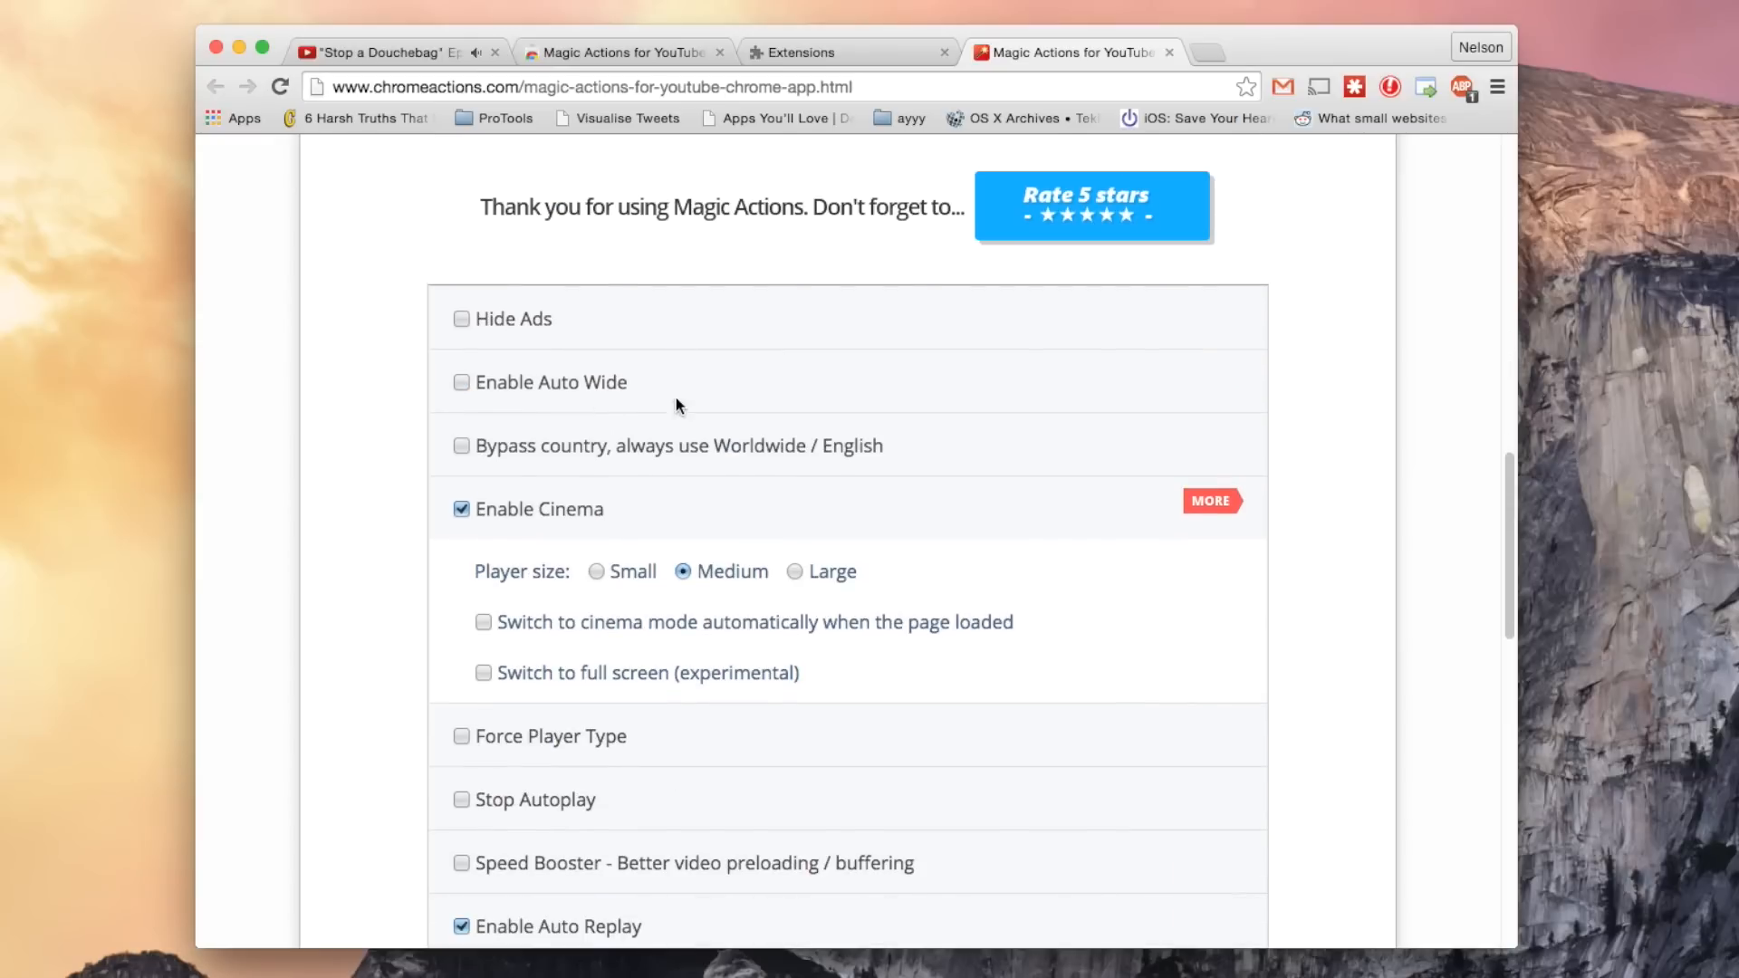
pyautogui.scroll(-3)
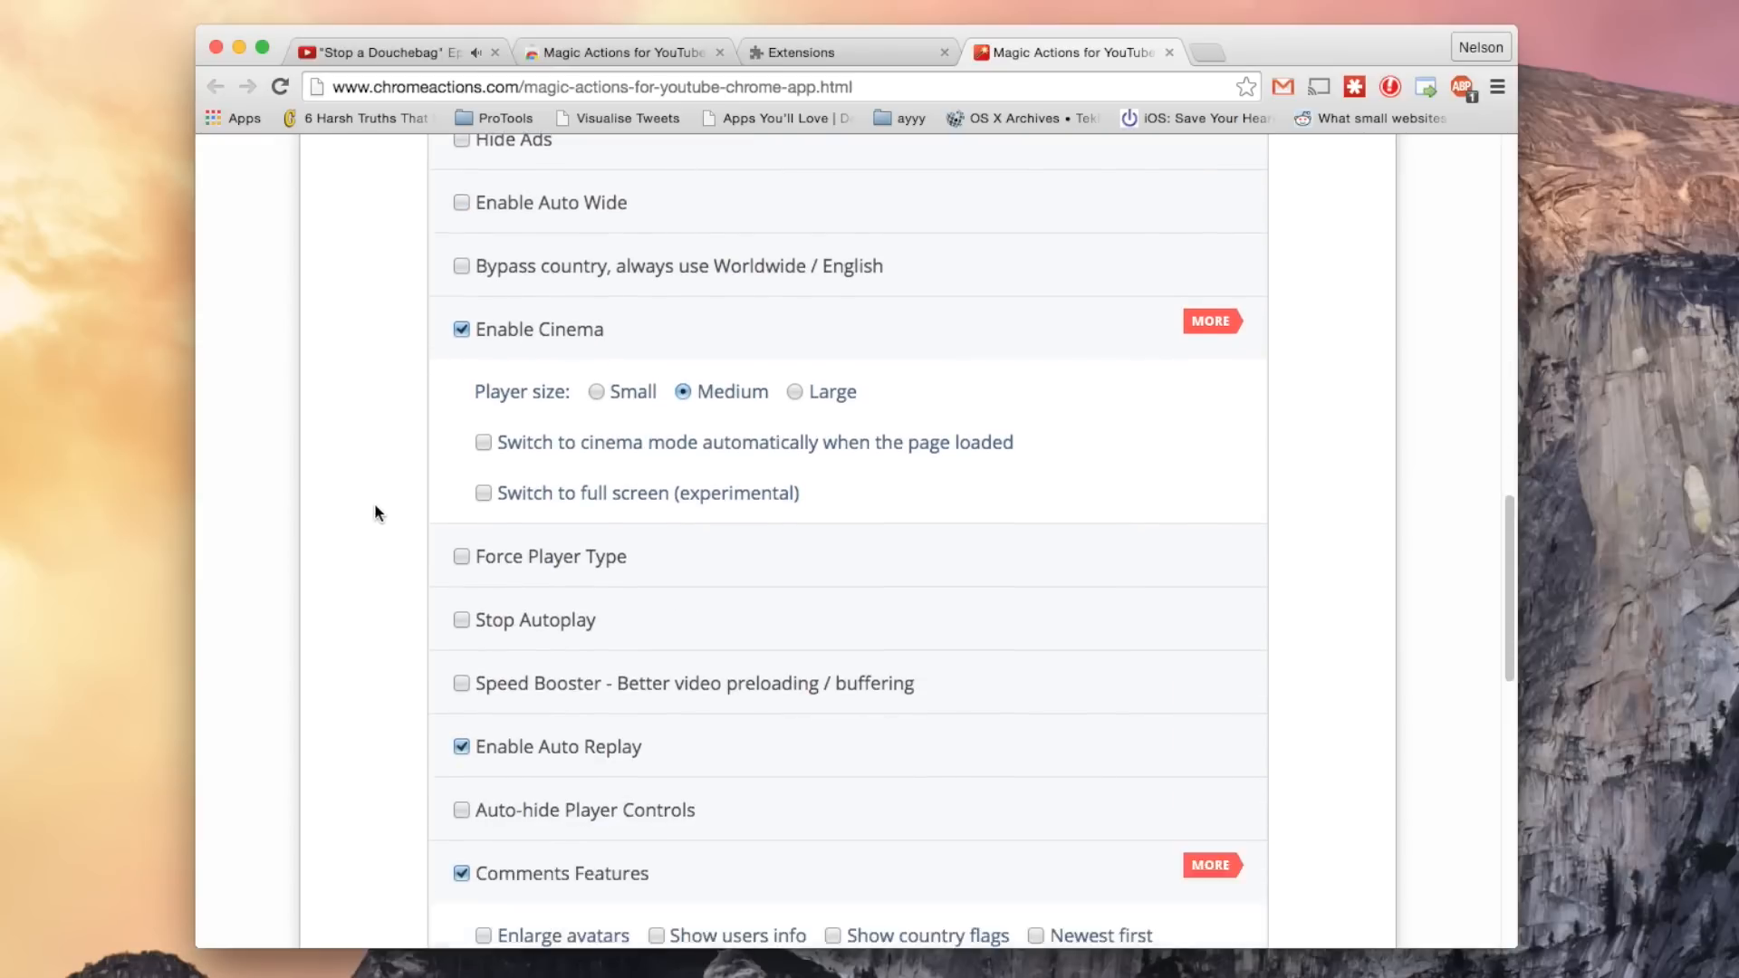
pyautogui.scroll(-3)
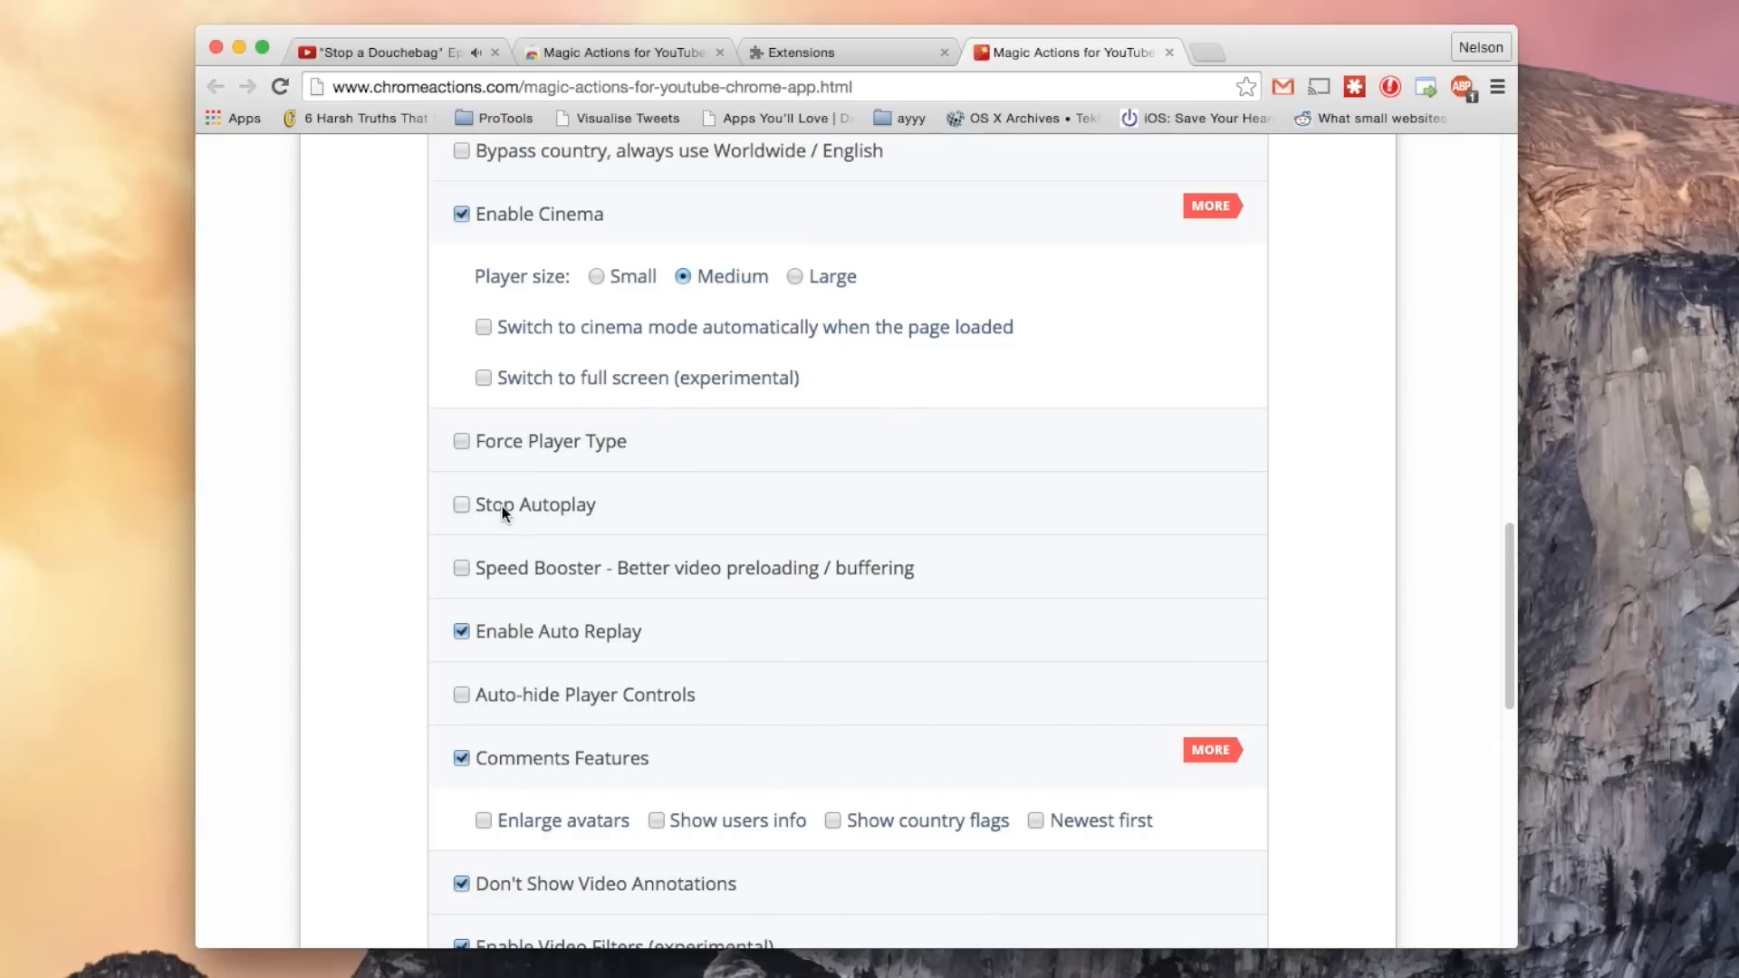
# Scroll down to the Advanced Features section, then return to the Magic Stickers video tab.
pyautogui.scroll(-3)
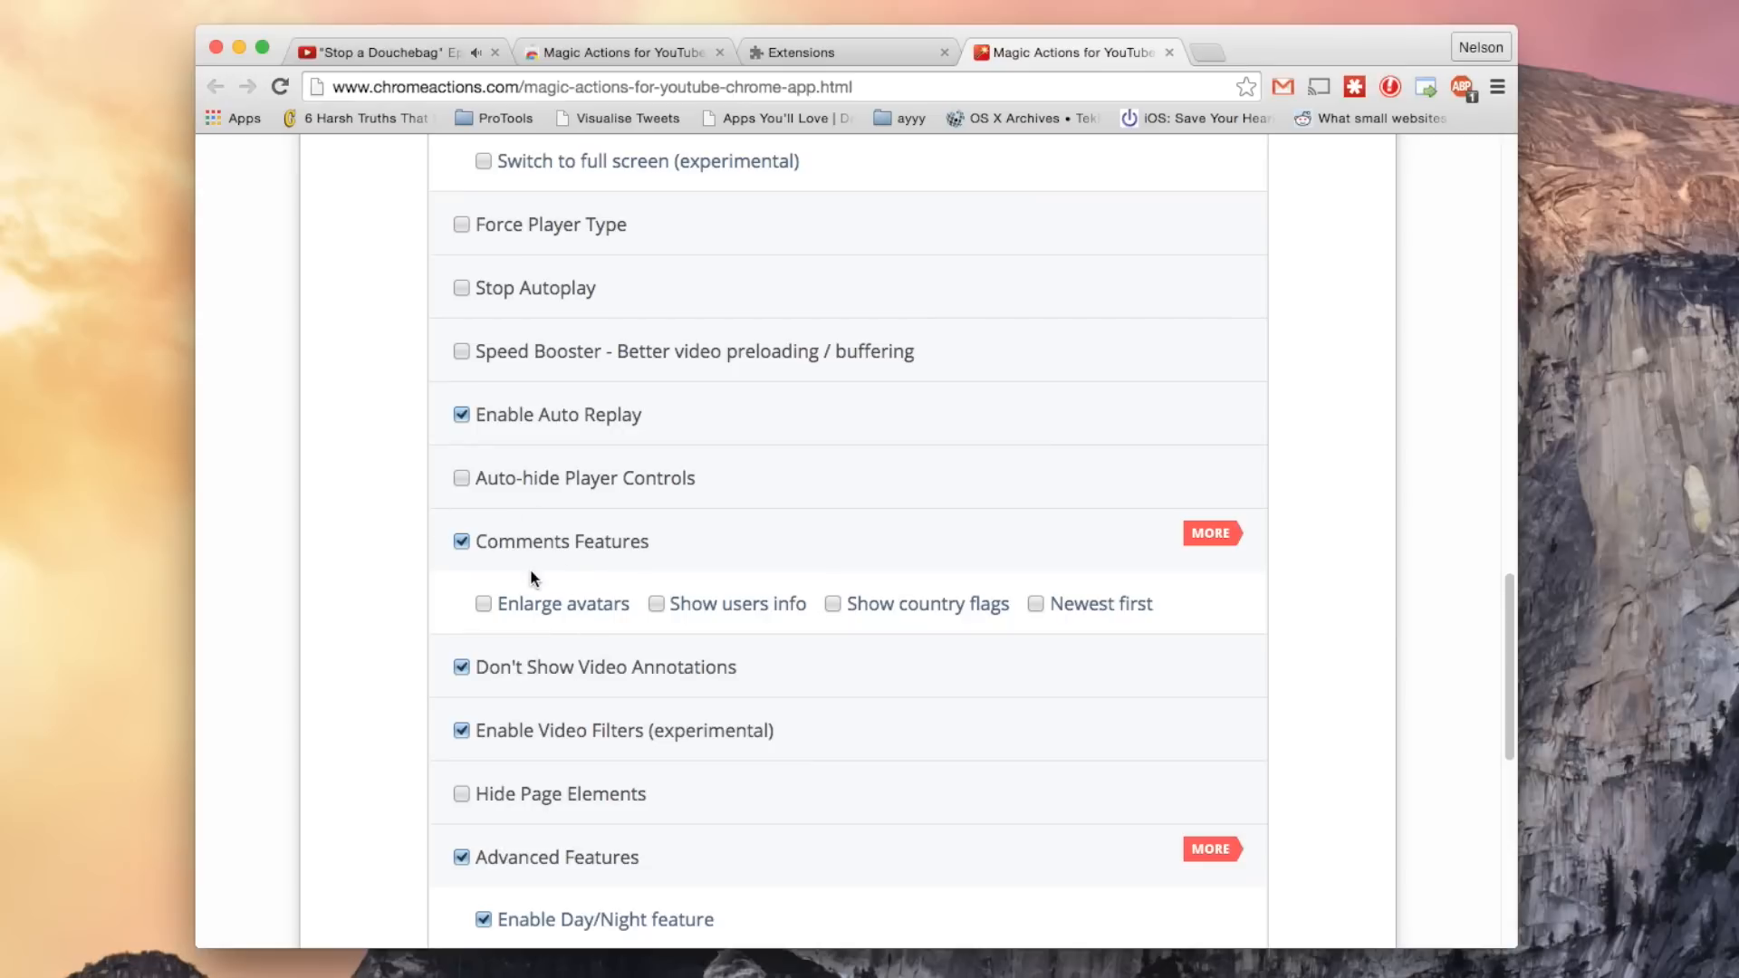
pyautogui.moveTo(722, 577)
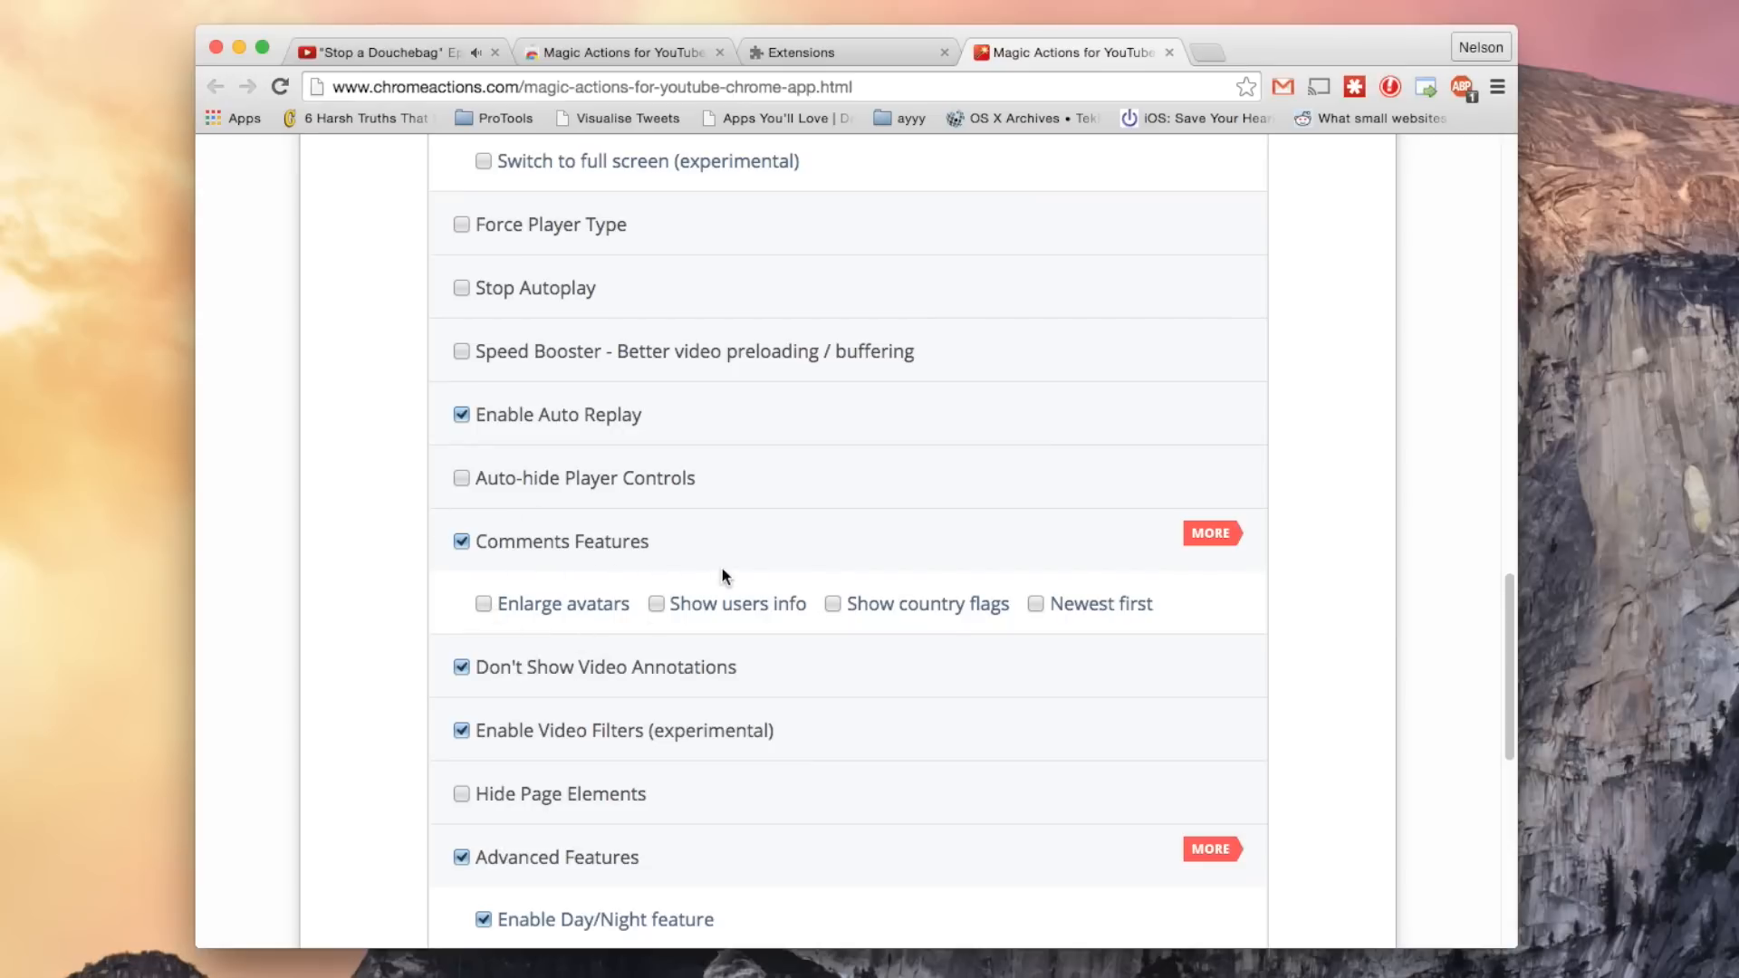
pyautogui.scroll(-3)
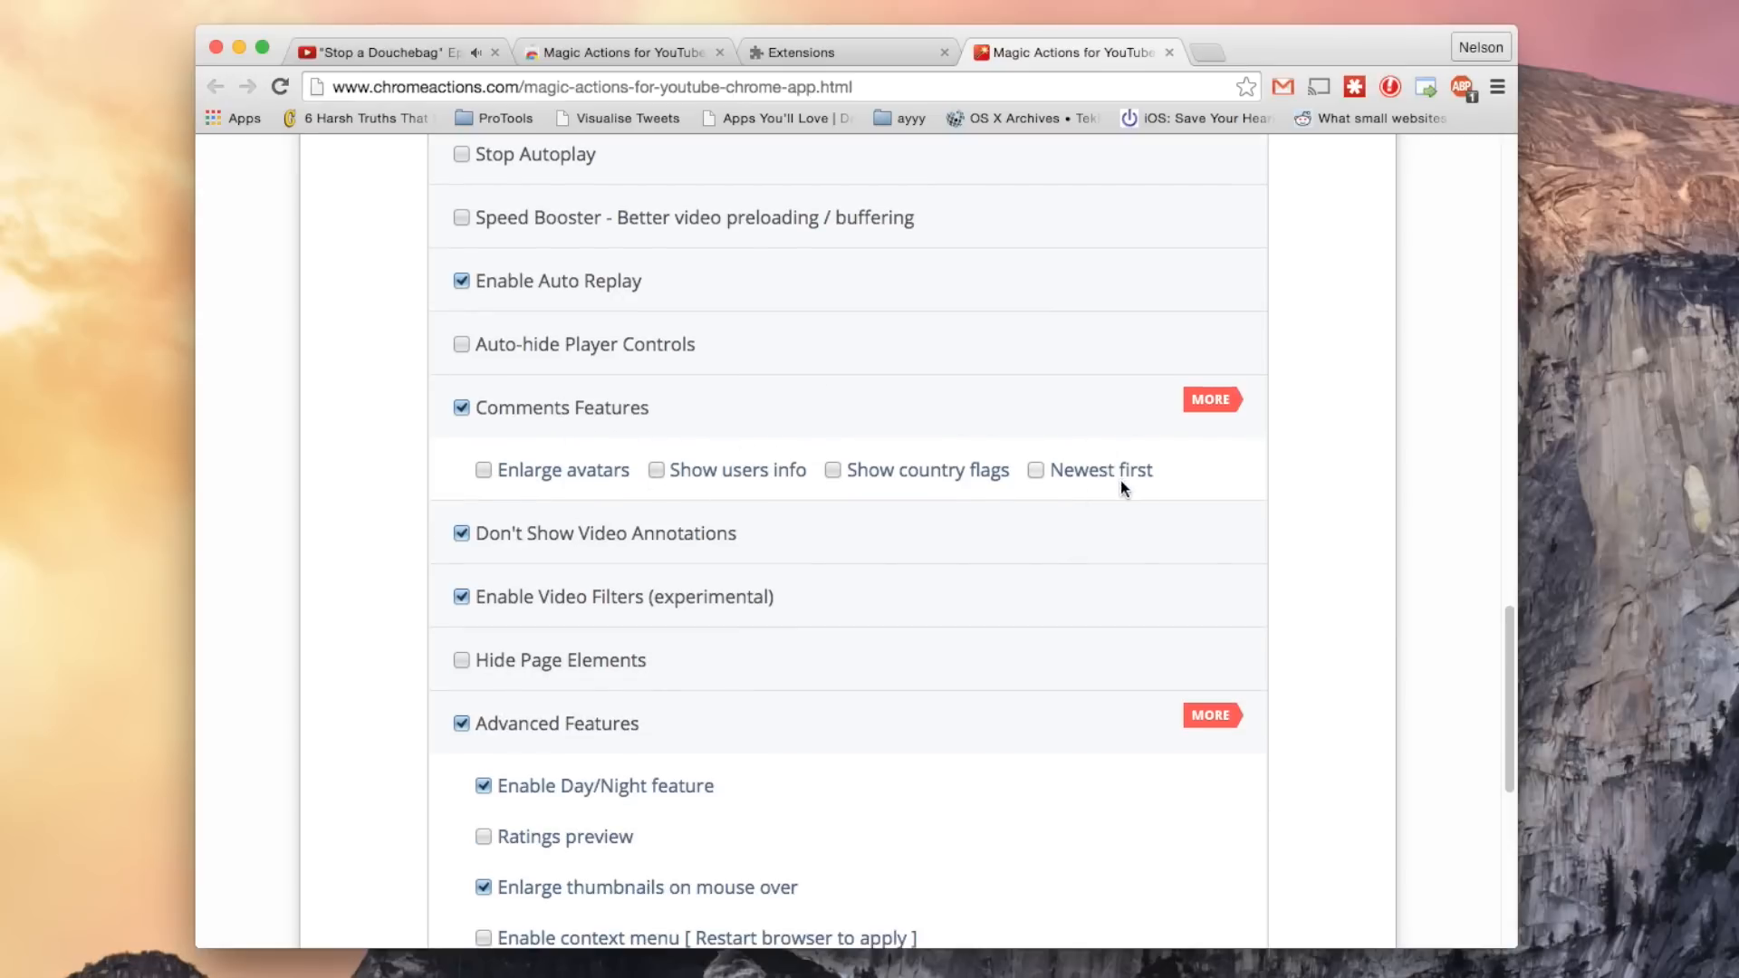
pyautogui.scroll(-3)
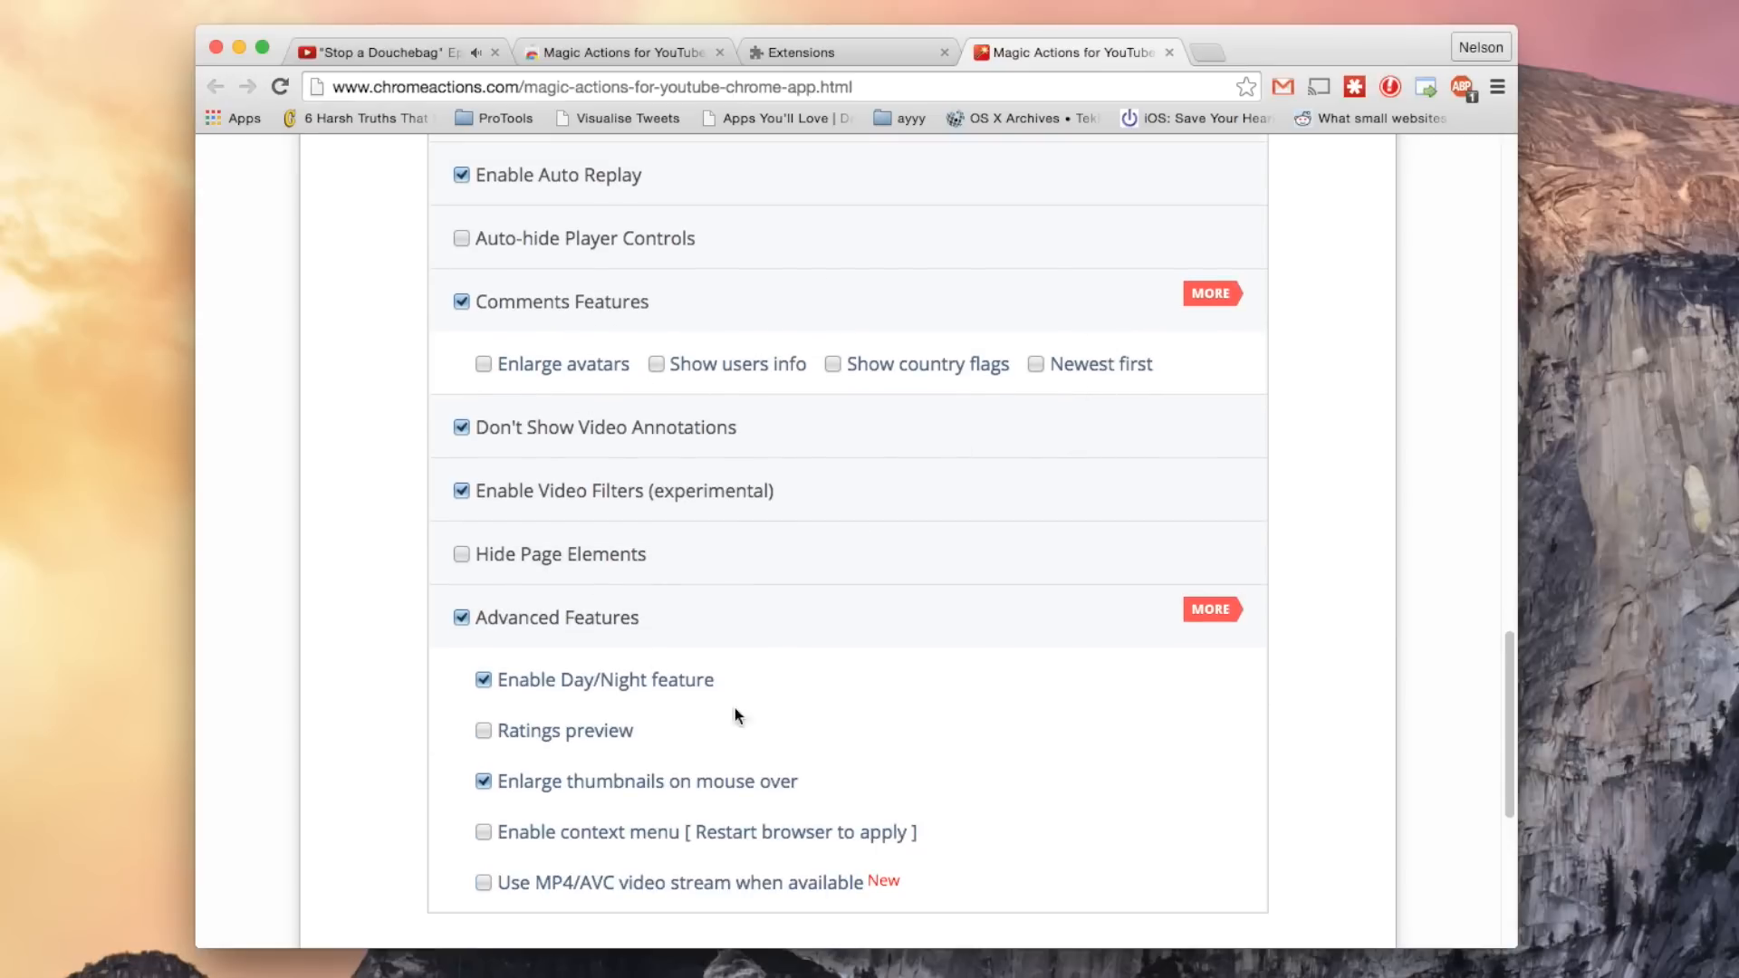
pyautogui.moveTo(594, 676)
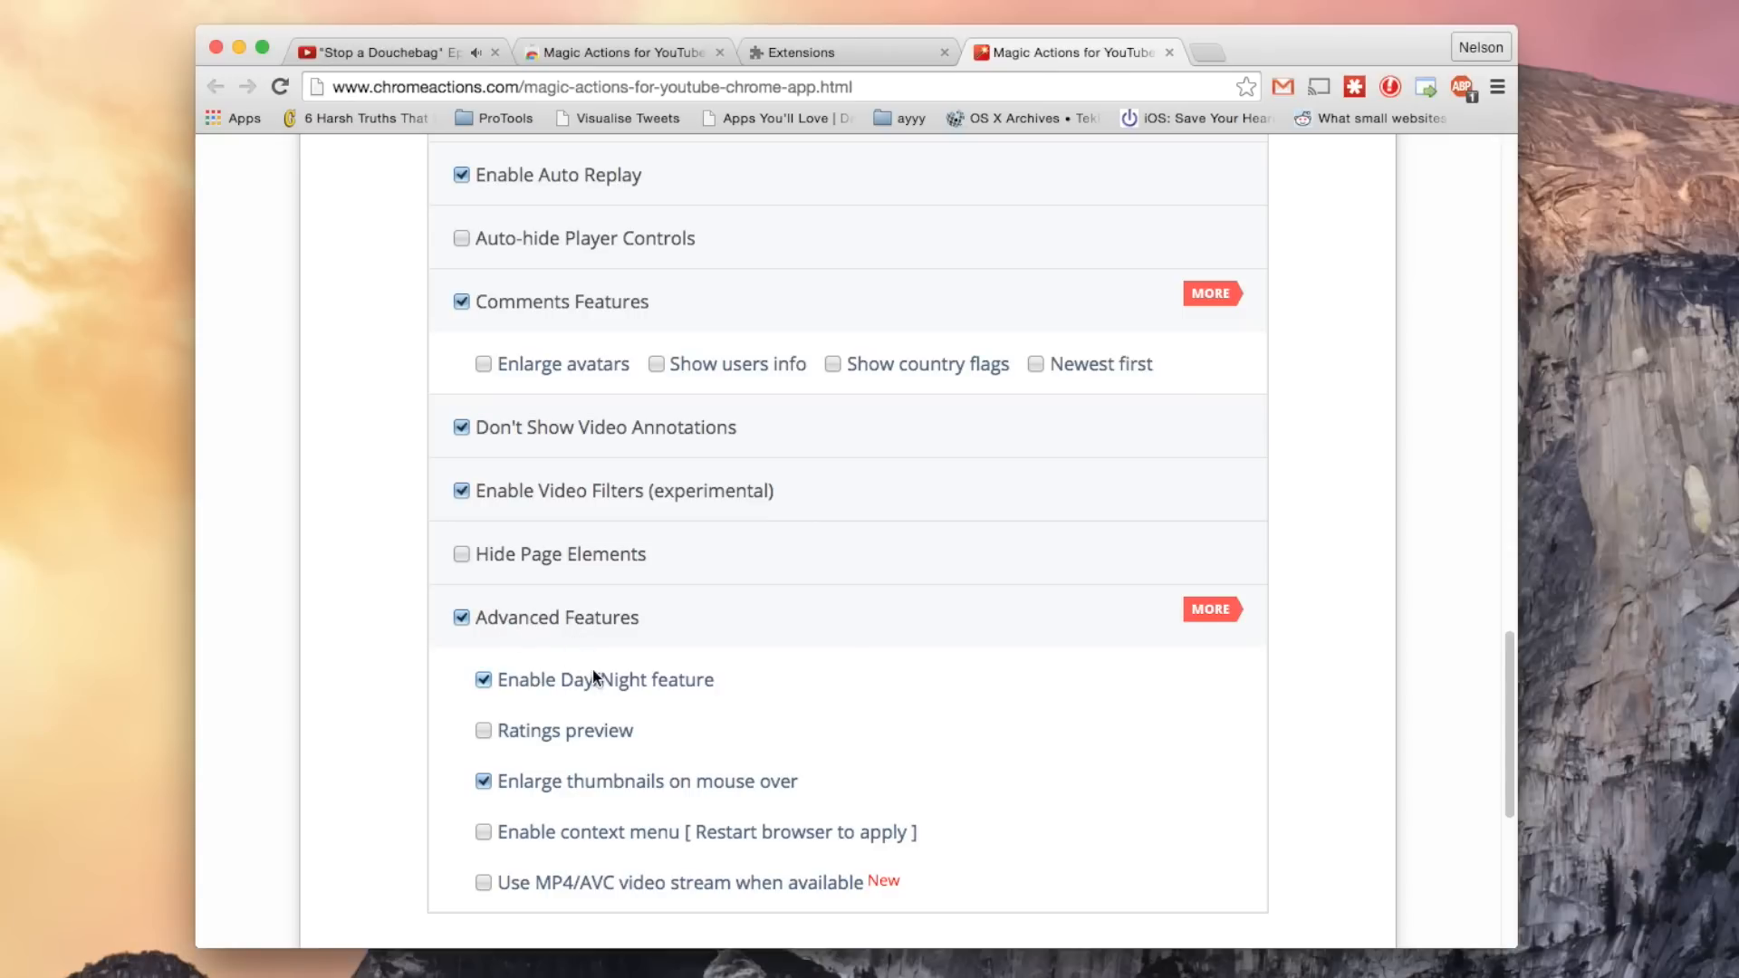
pyautogui.moveTo(532, 778)
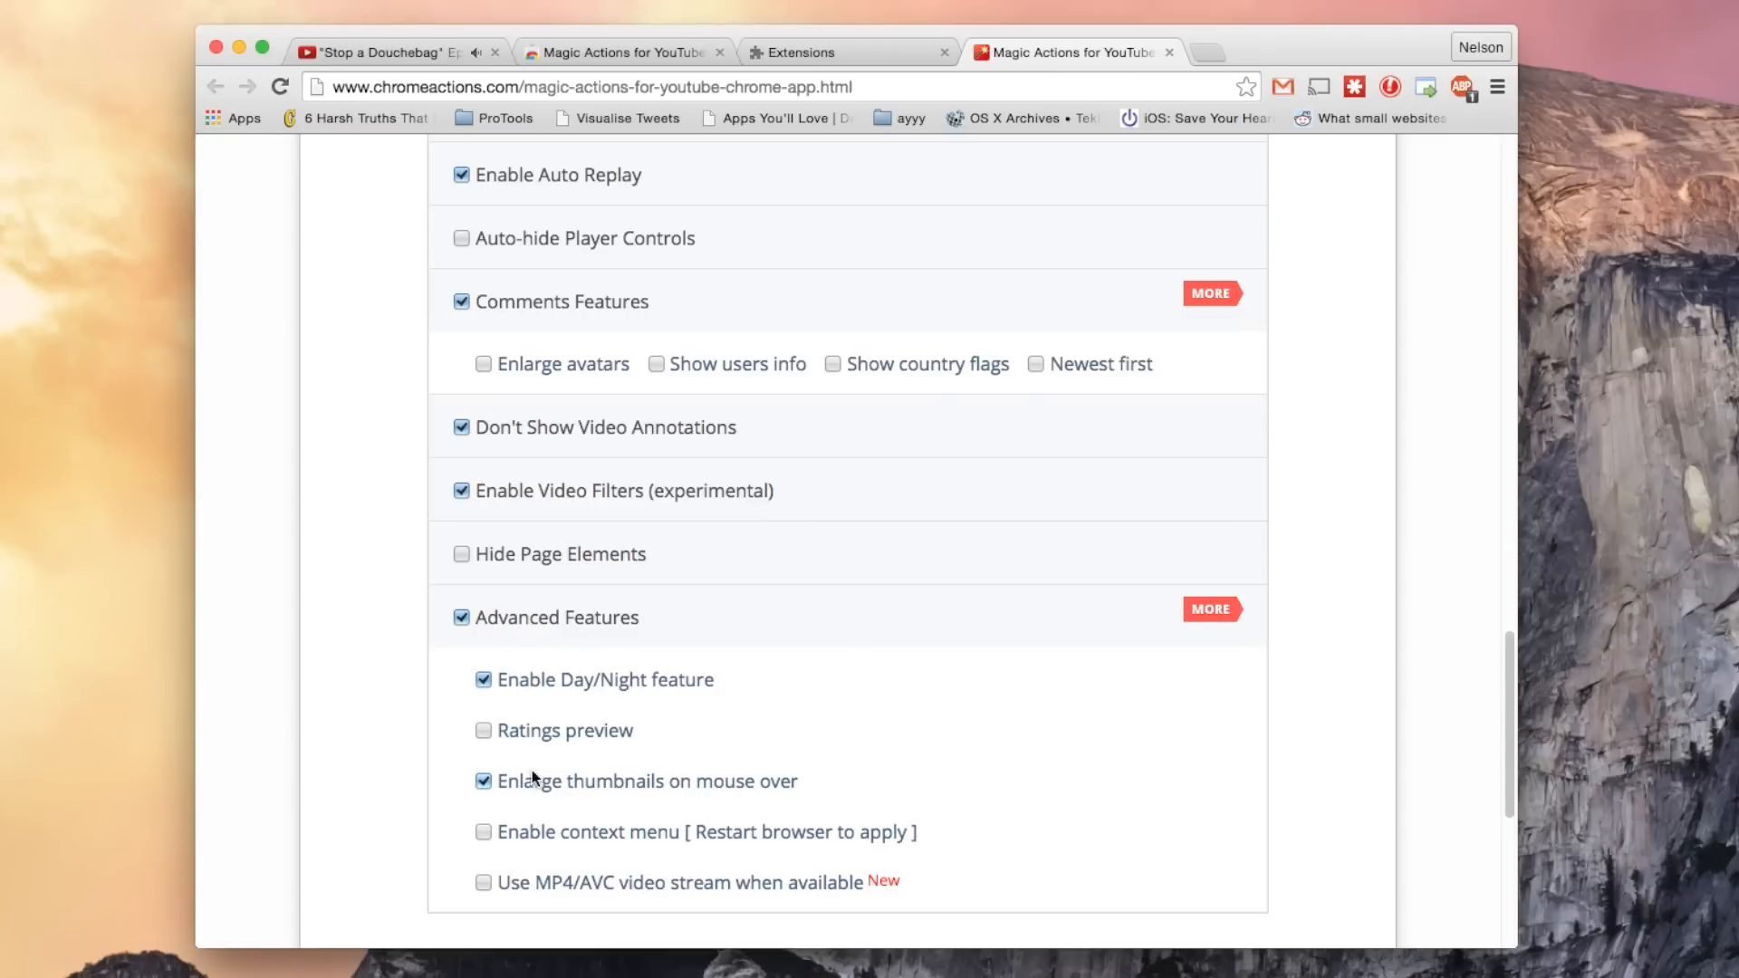
pyautogui.moveTo(574, 772)
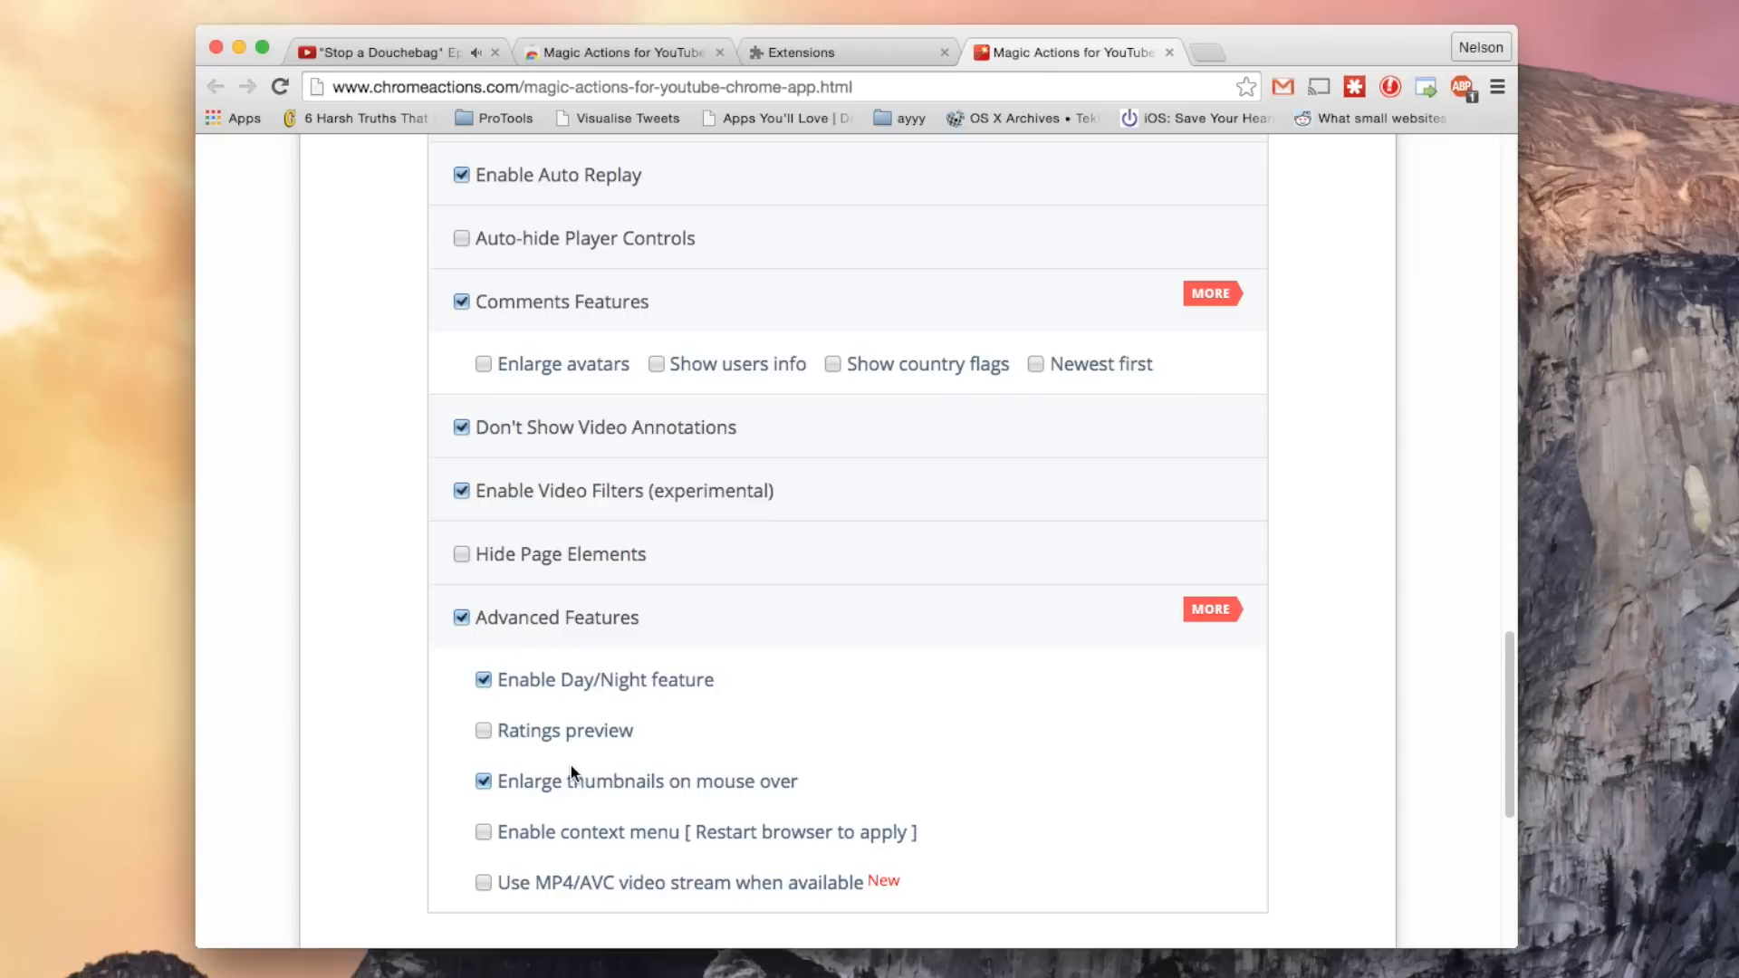
pyautogui.click(382, 53)
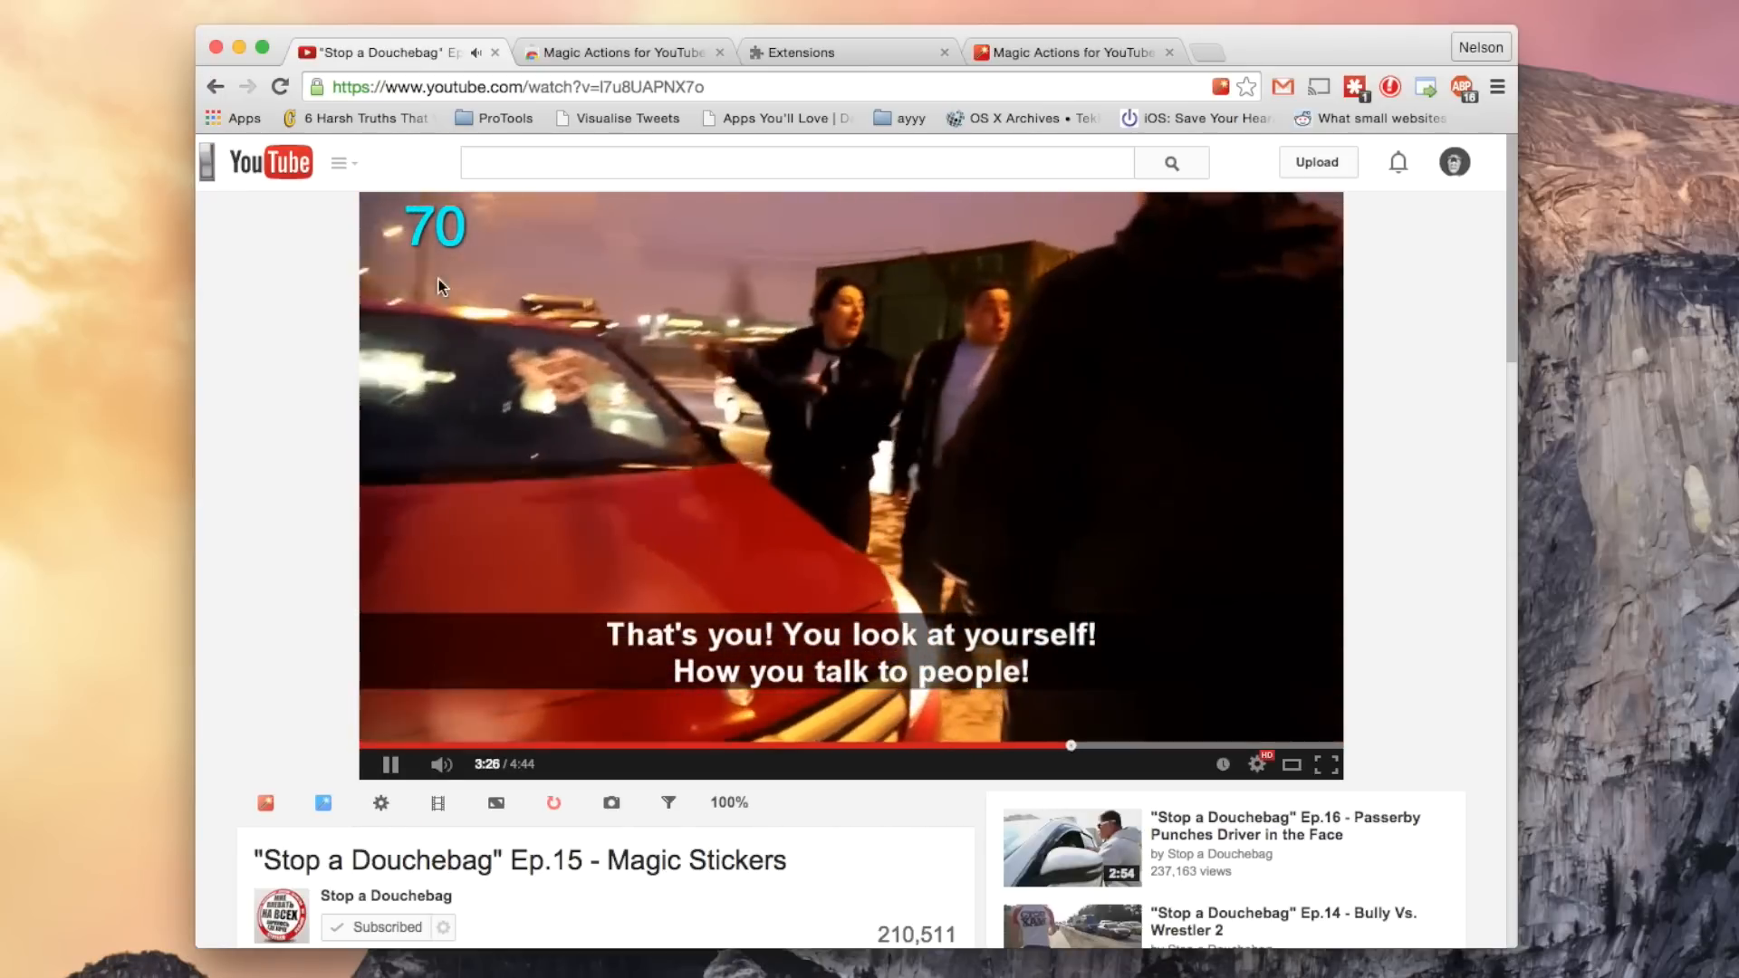
# Scroll the video page down past the description into the comments while playback continues.
pyautogui.scroll(-3)
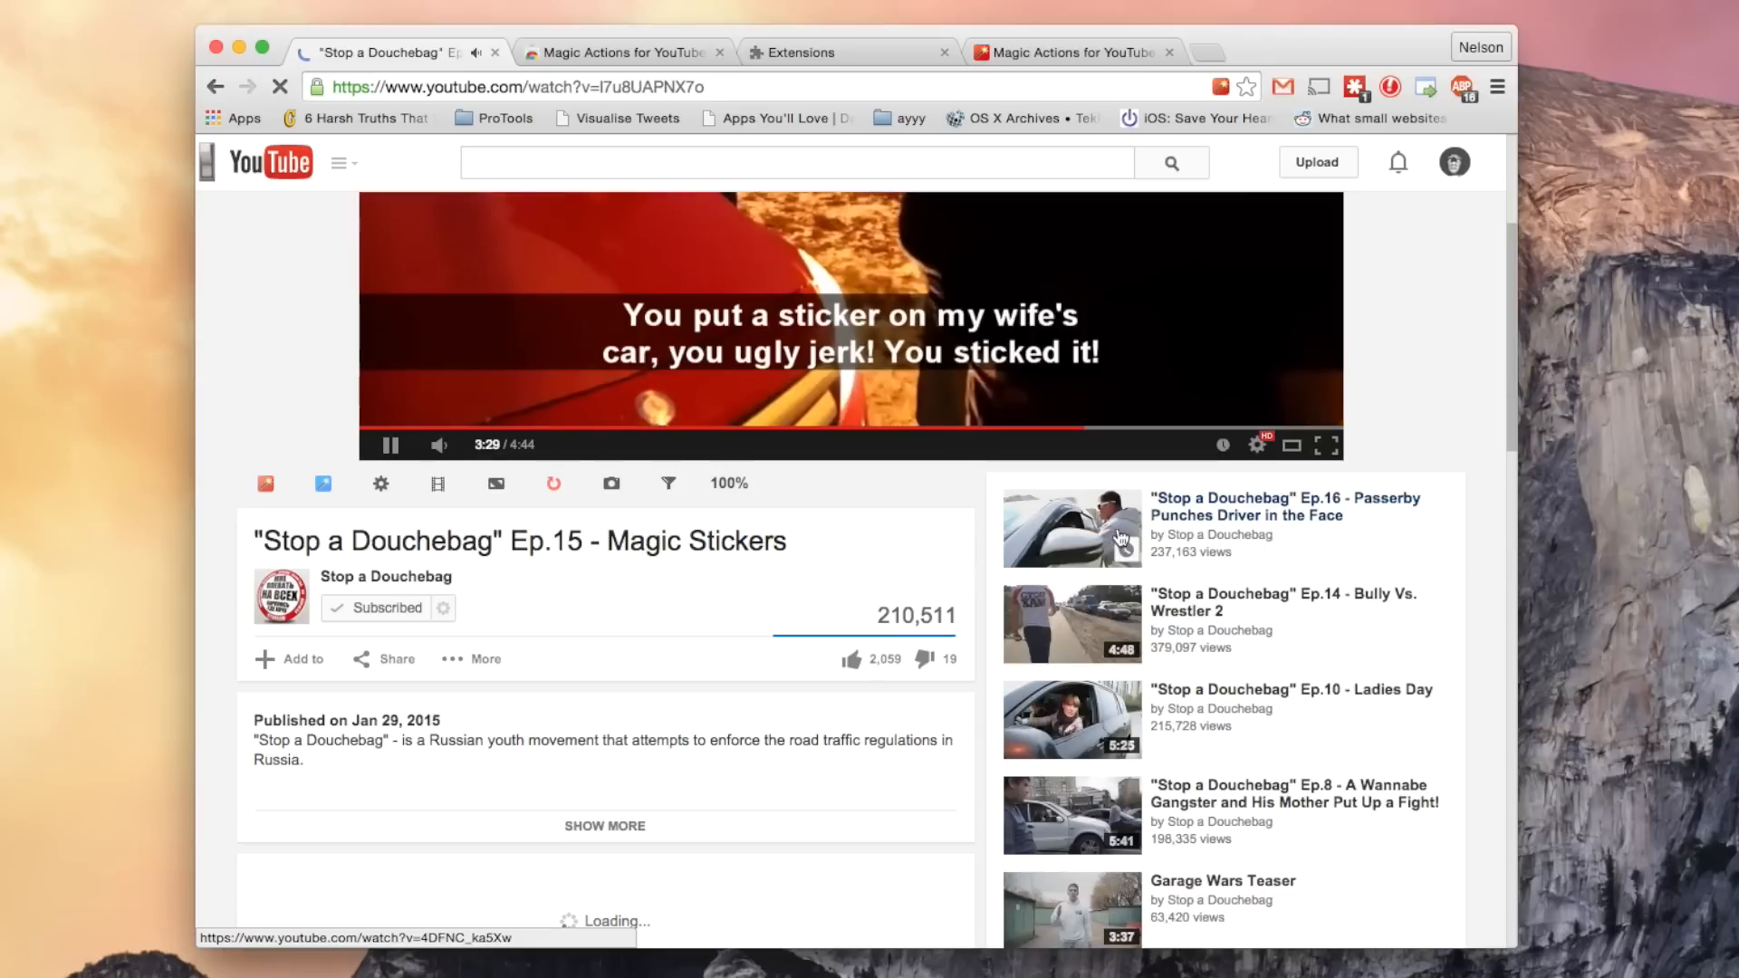
pyautogui.moveTo(1070, 527)
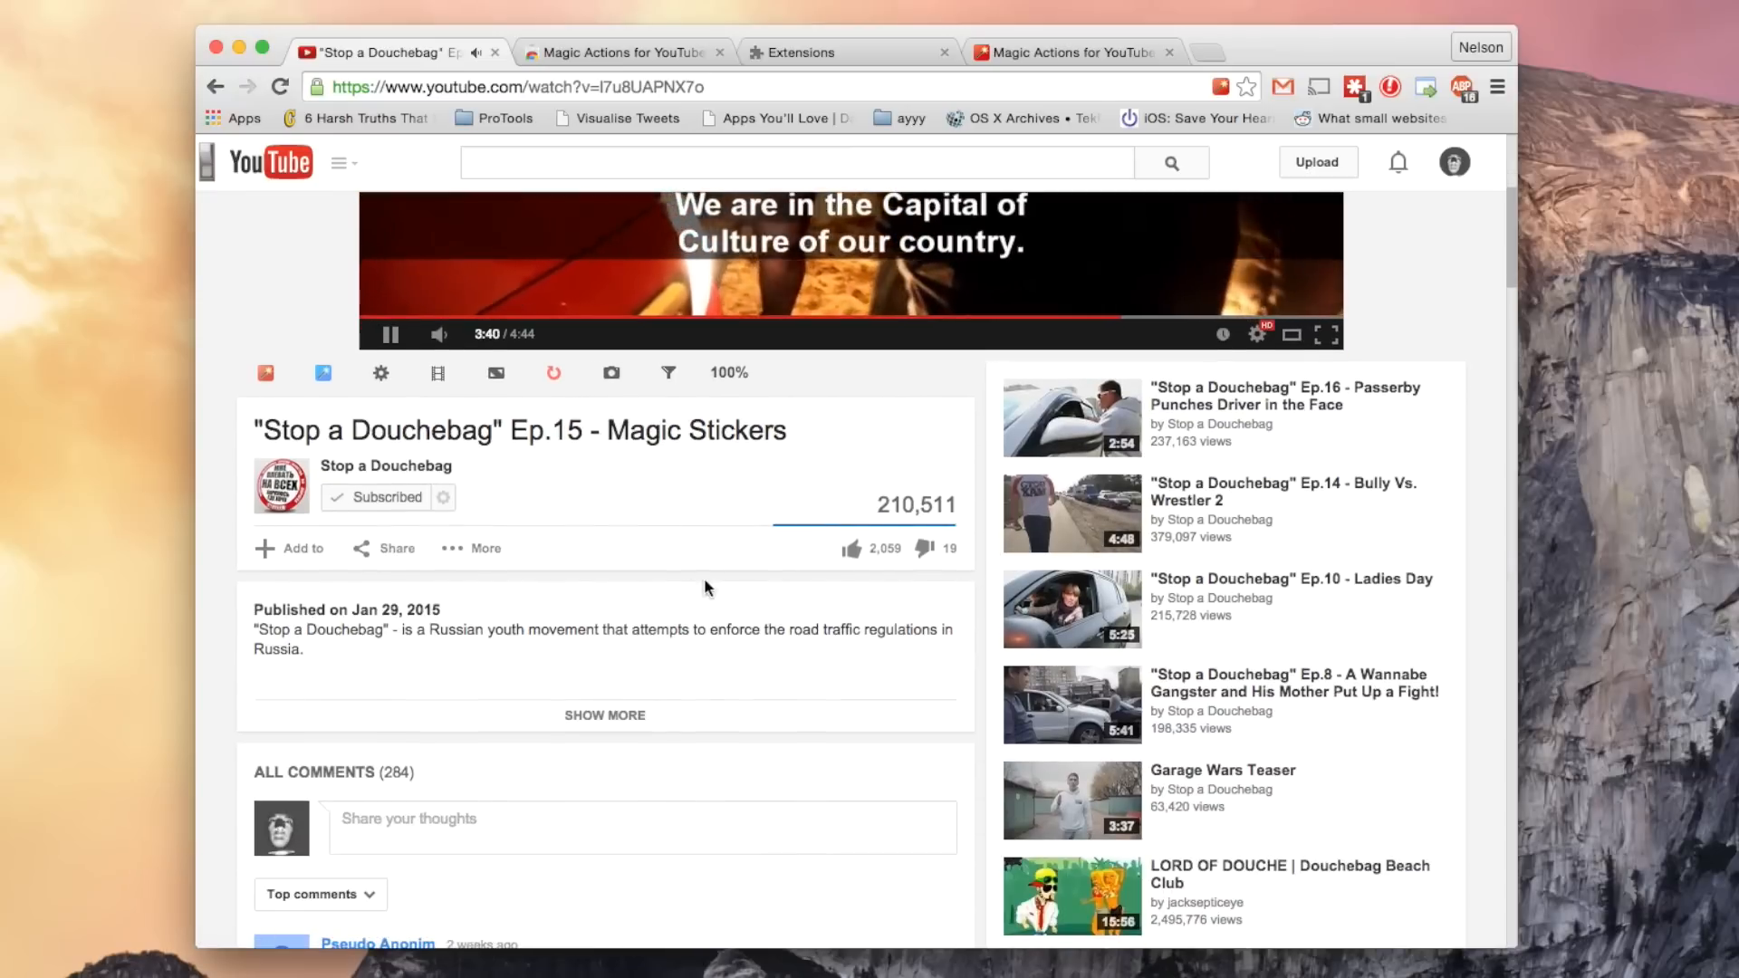
pyautogui.scroll(-3)
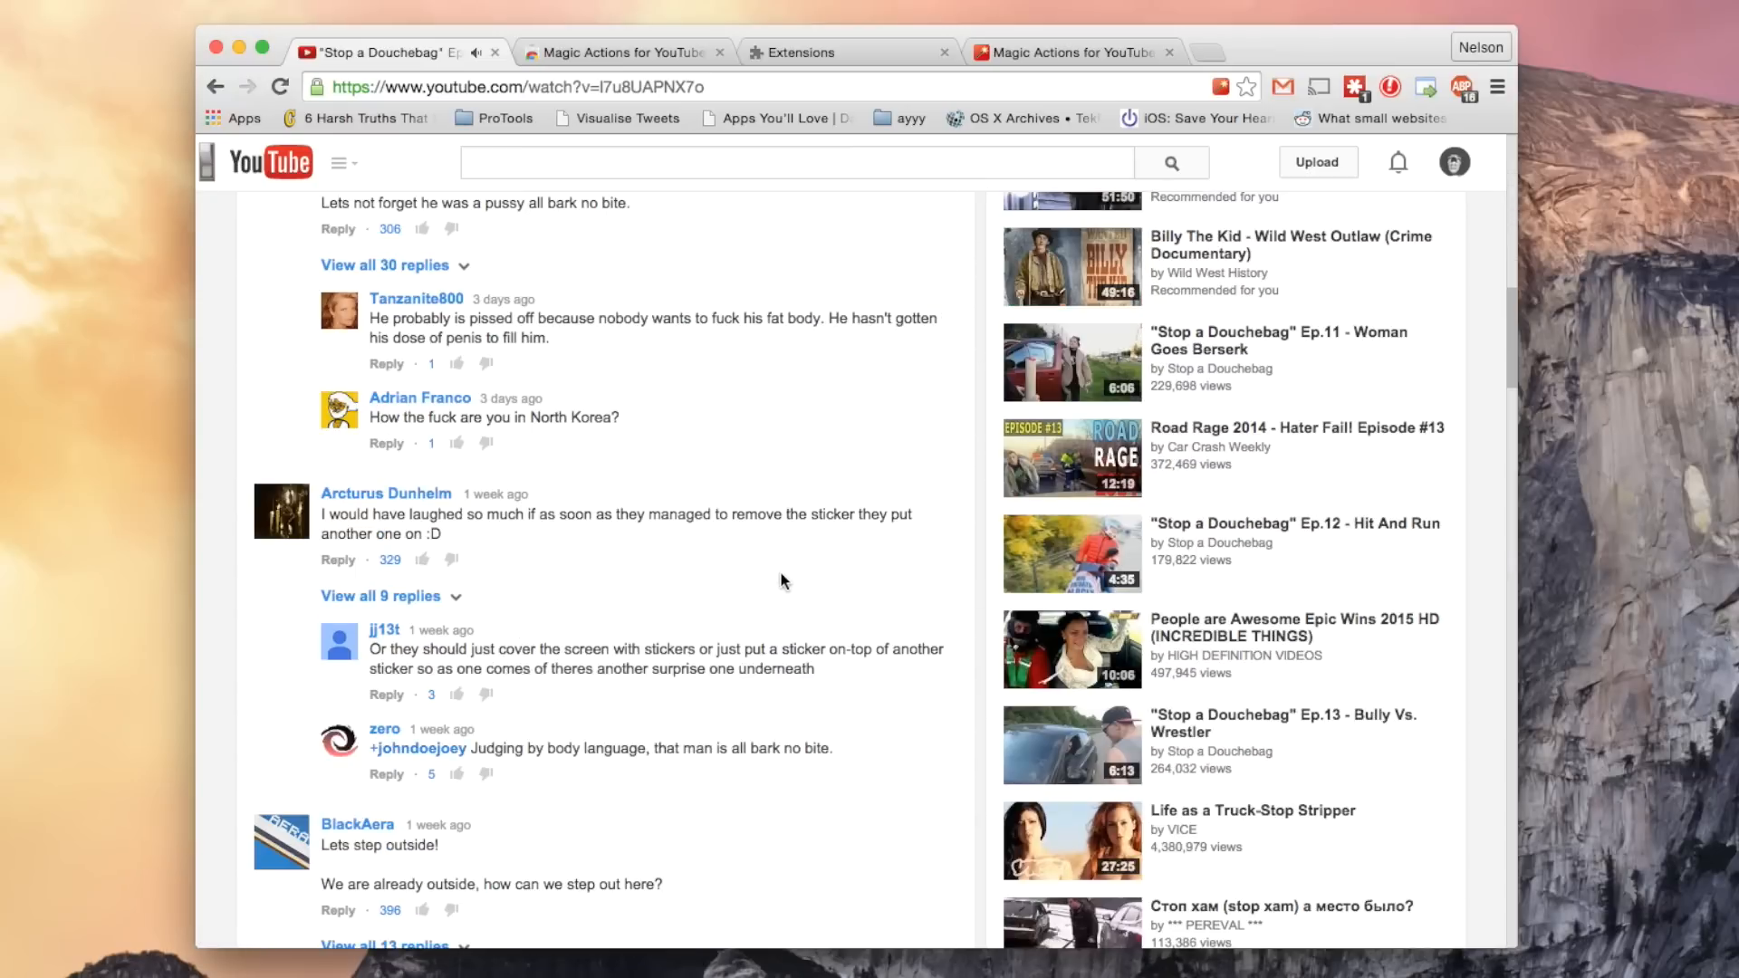